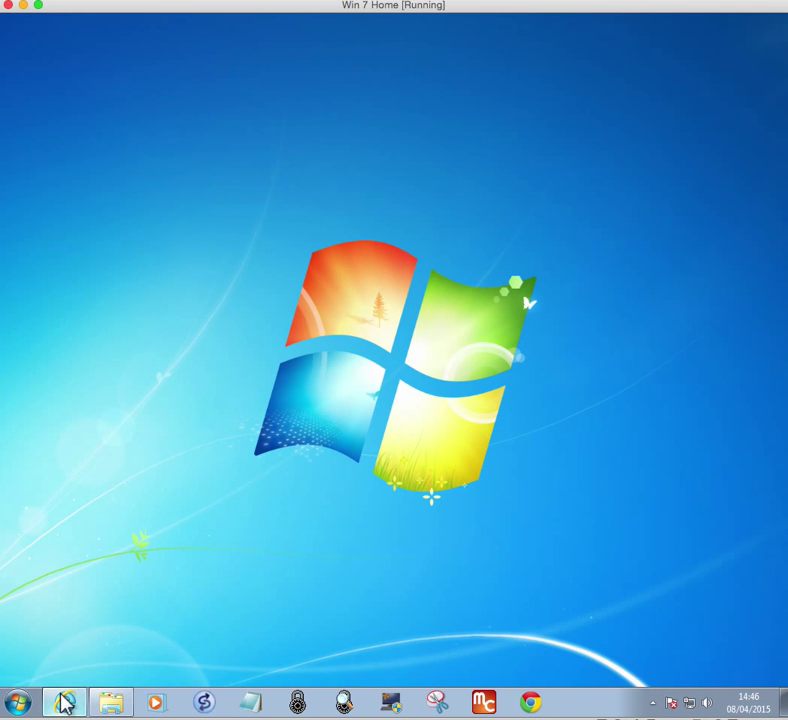
Bring up the Easy Context Menu page, then inspect the desktop and Downloads folder context menus
{"action": "left_click", "coordinate": [64, 701]}
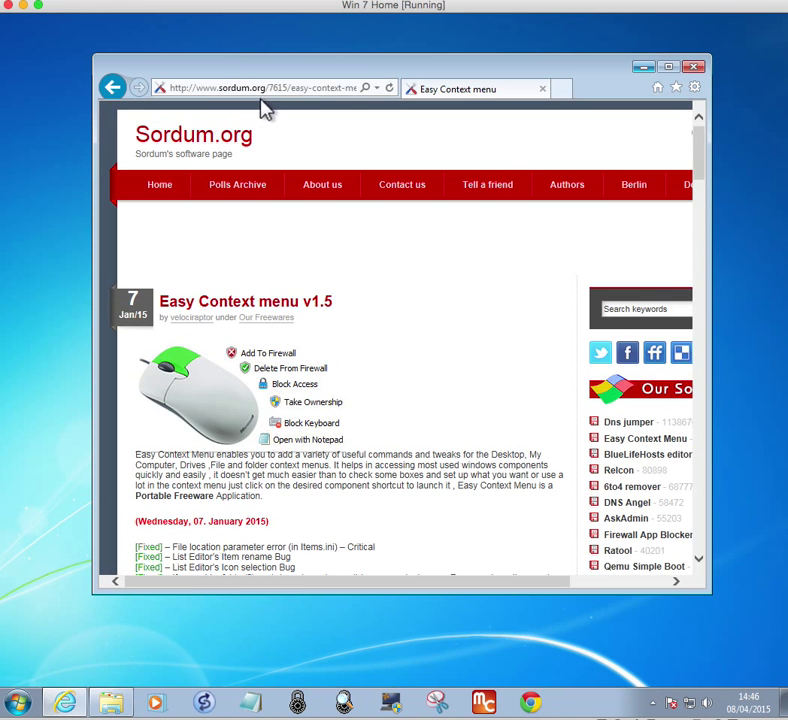
{"action": "mouse_move", "coordinate": [245, 301]}
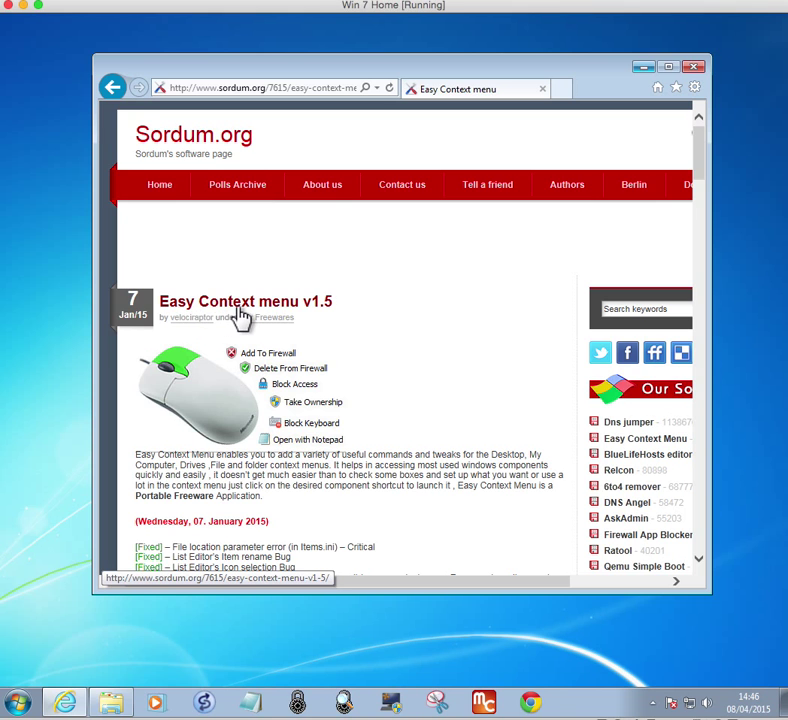
{"action": "mouse_move", "coordinate": [648, 80]}
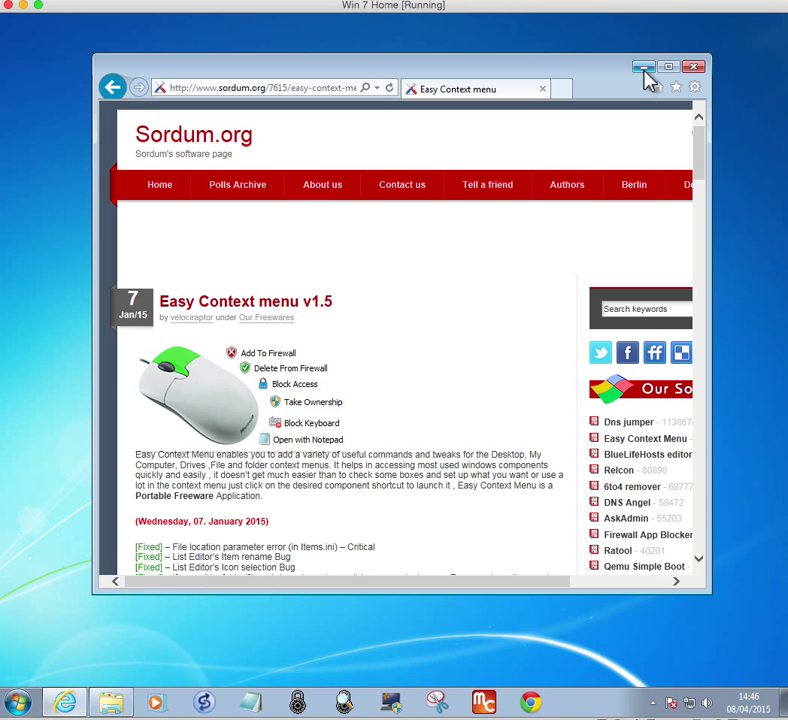
{"action": "left_click", "coordinate": [643, 67]}
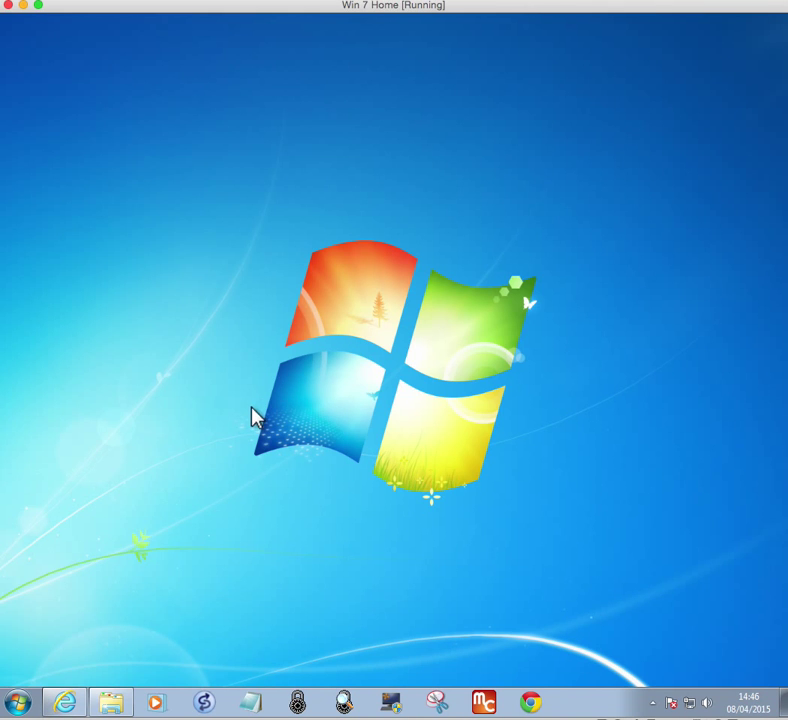
{"action": "right_click", "coordinate": [255, 417]}
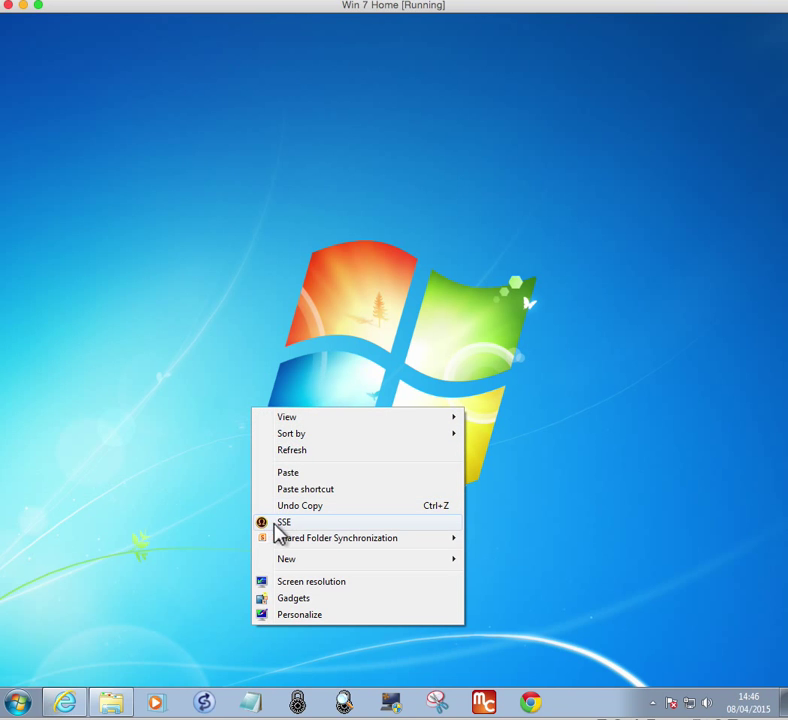
{"action": "mouse_move", "coordinate": [290, 527]}
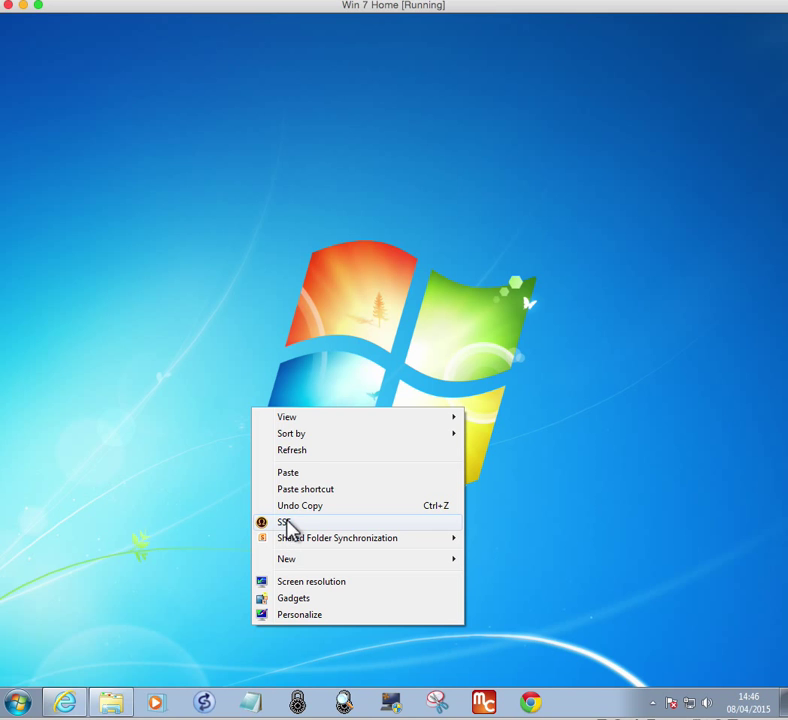
{"action": "mouse_move", "coordinate": [205, 530]}
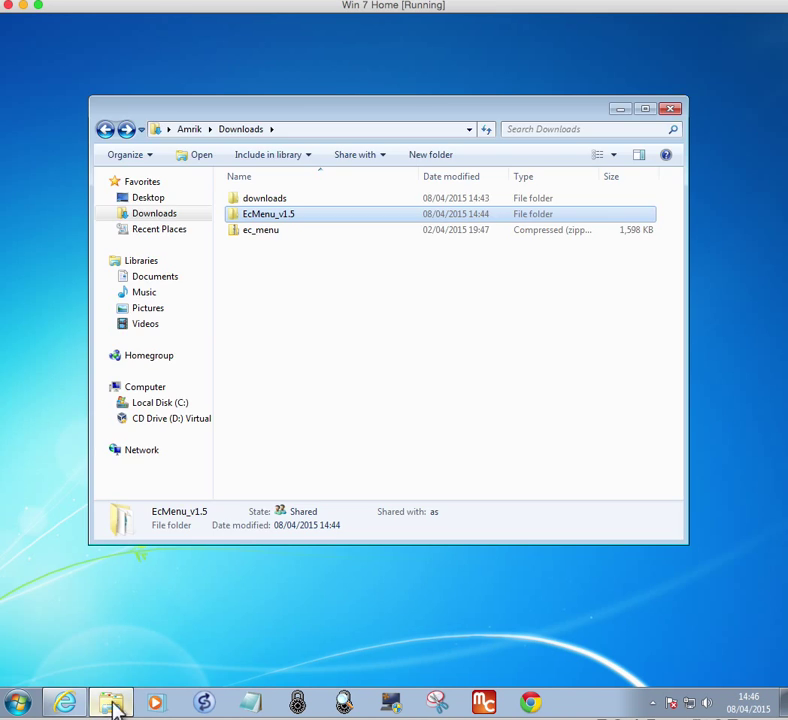
{"action": "right_click", "coordinate": [264, 197]}
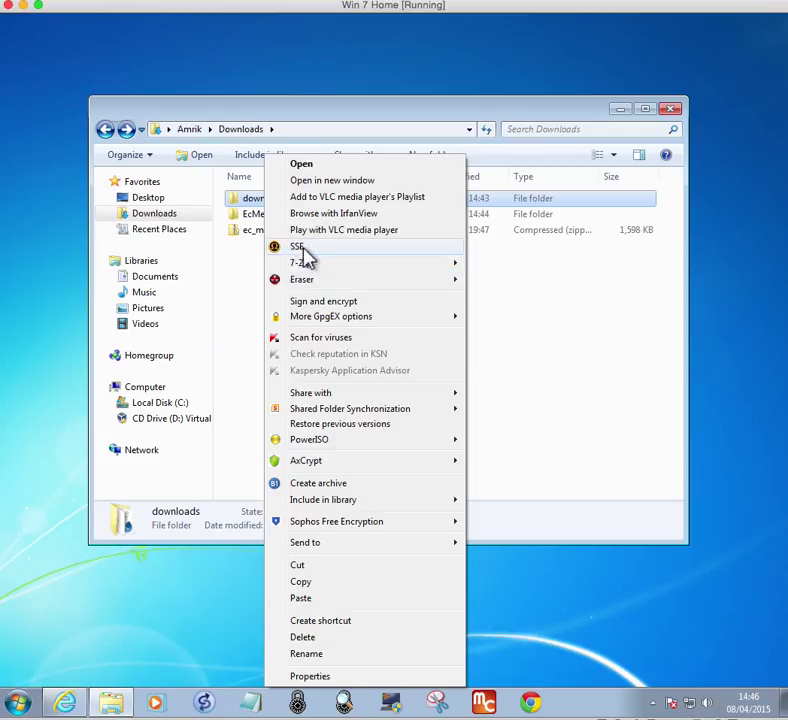
{"action": "mouse_move", "coordinate": [247, 225]}
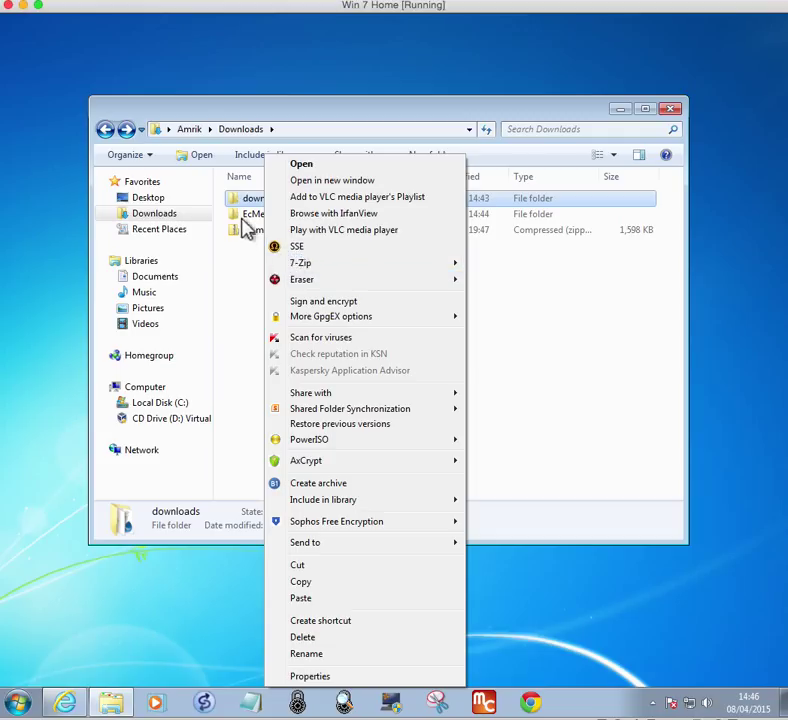
{"action": "left_click", "coordinate": [247, 255]}
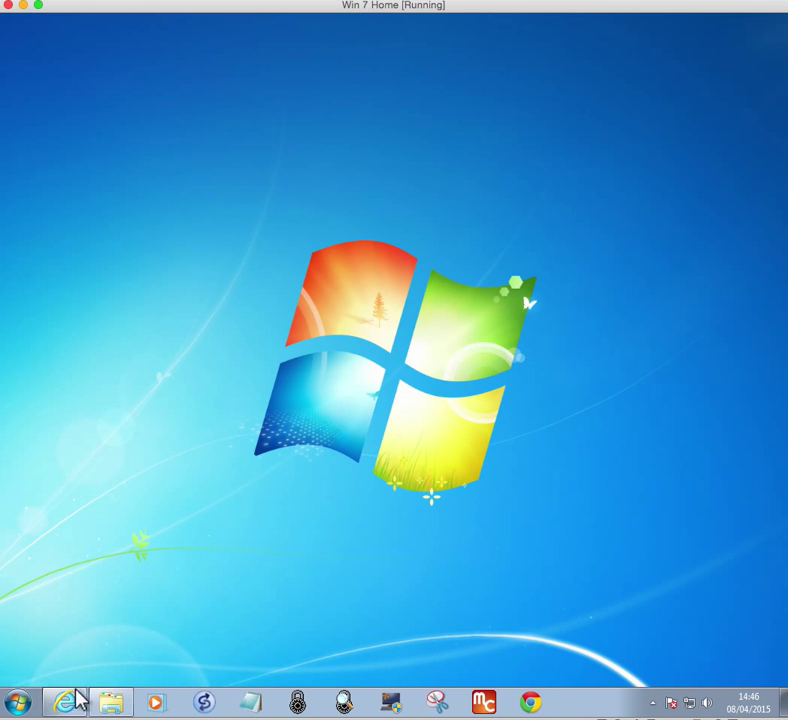
Restore the Easy Context Menu page and scroll down to the download links and comments
{"action": "left_click", "coordinate": [68, 701]}
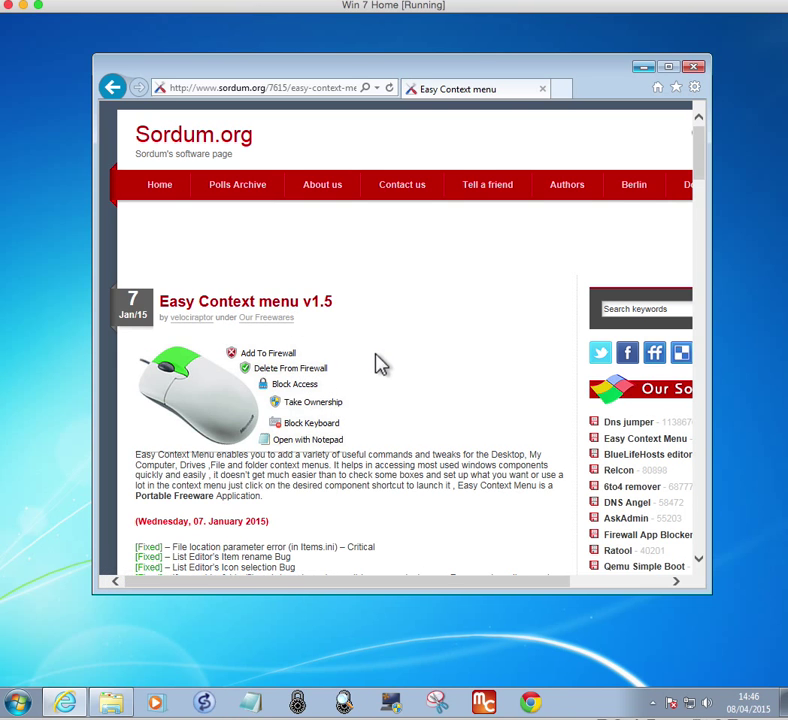
{"action": "scroll", "scroll_direction": "down", "scroll_amount": 3}
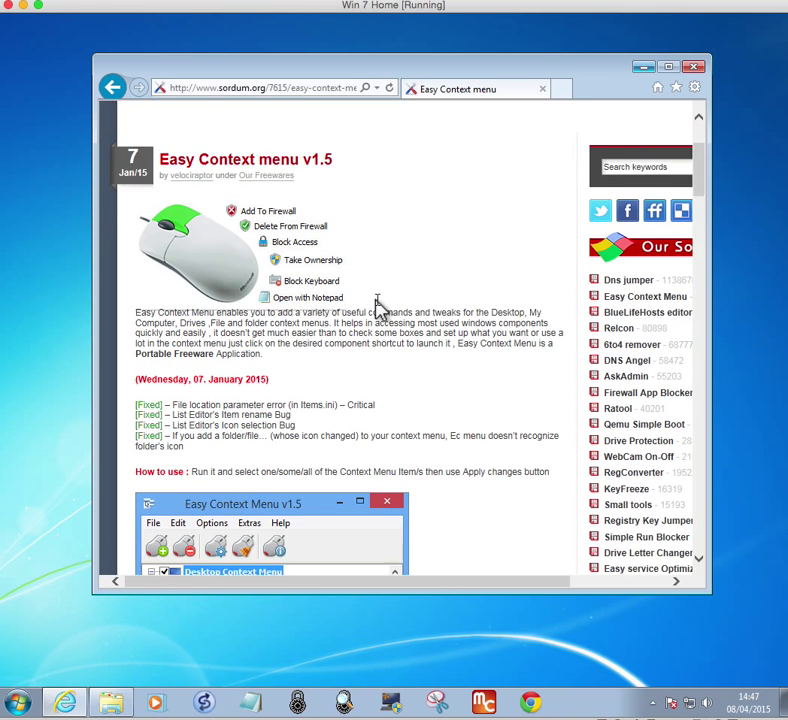
{"action": "scroll", "scroll_direction": "down", "scroll_amount": 3}
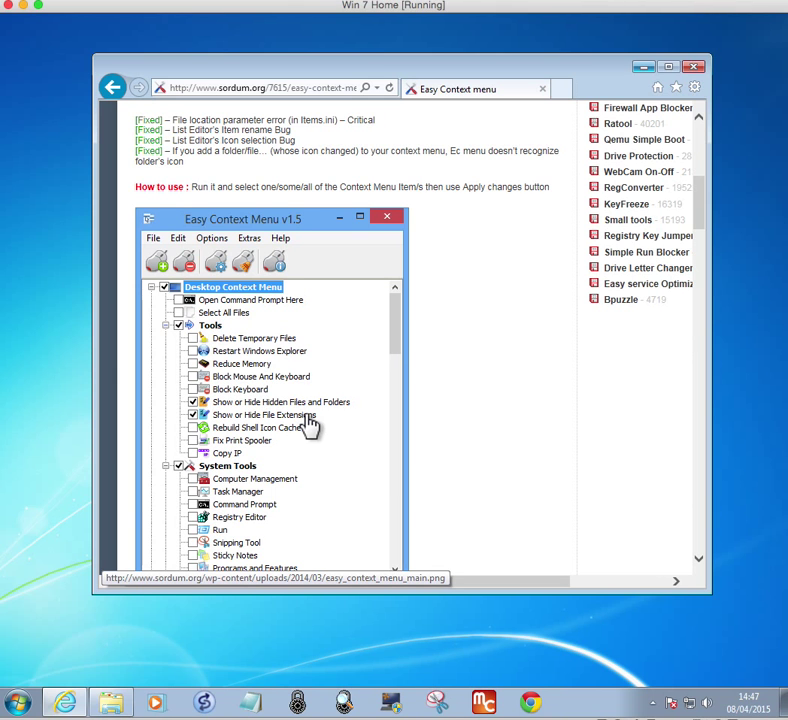
{"action": "scroll", "scroll_direction": "down", "scroll_amount": 3}
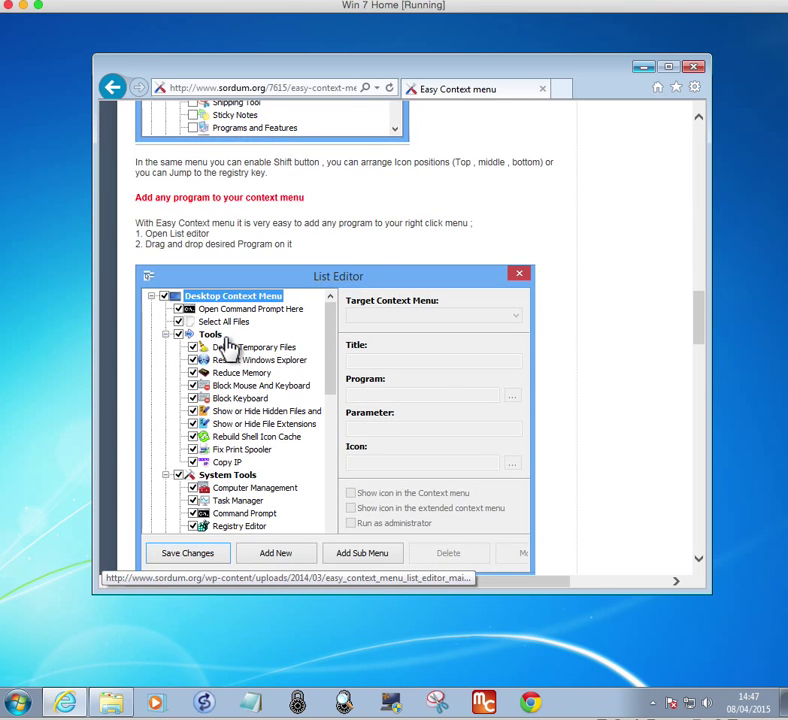
{"action": "scroll", "scroll_direction": "down", "scroll_amount": 3}
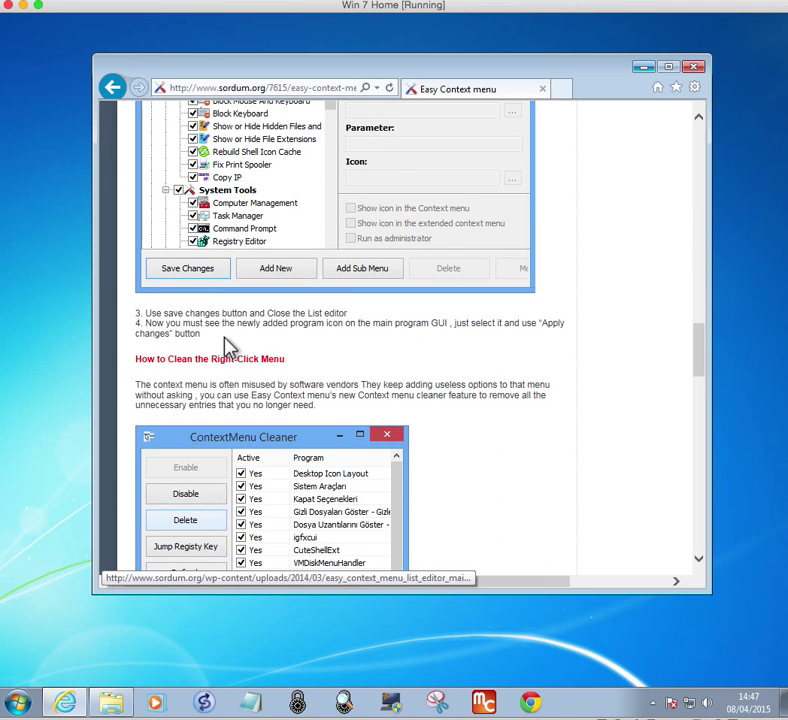
{"action": "scroll", "scroll_direction": "down", "scroll_amount": 3}
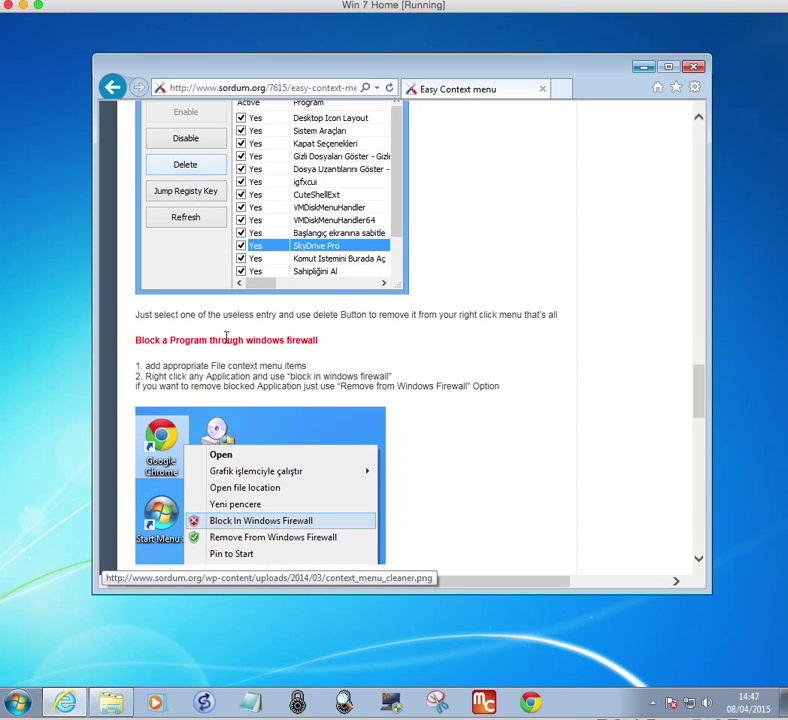
{"action": "scroll", "scroll_direction": "down", "scroll_amount": 3}
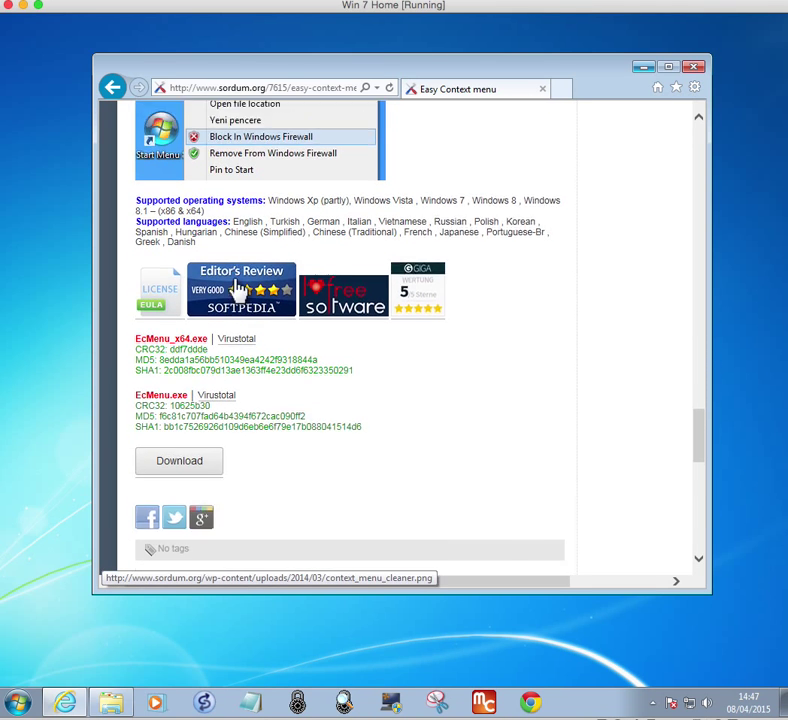
{"action": "scroll", "scroll_direction": "down", "scroll_amount": 3}
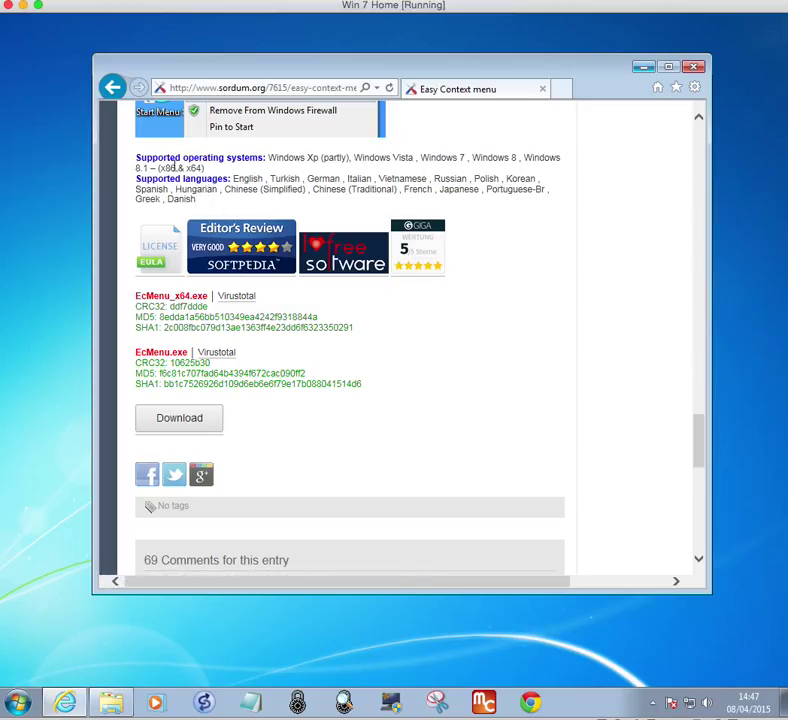
{"action": "mouse_move", "coordinate": [477, 177]}
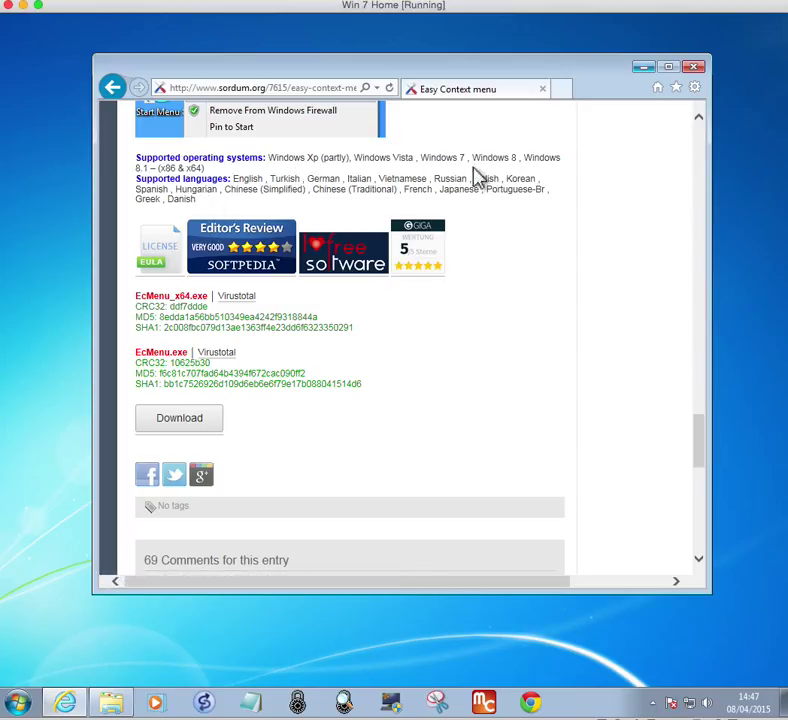
{"action": "mouse_move", "coordinate": [520, 180]}
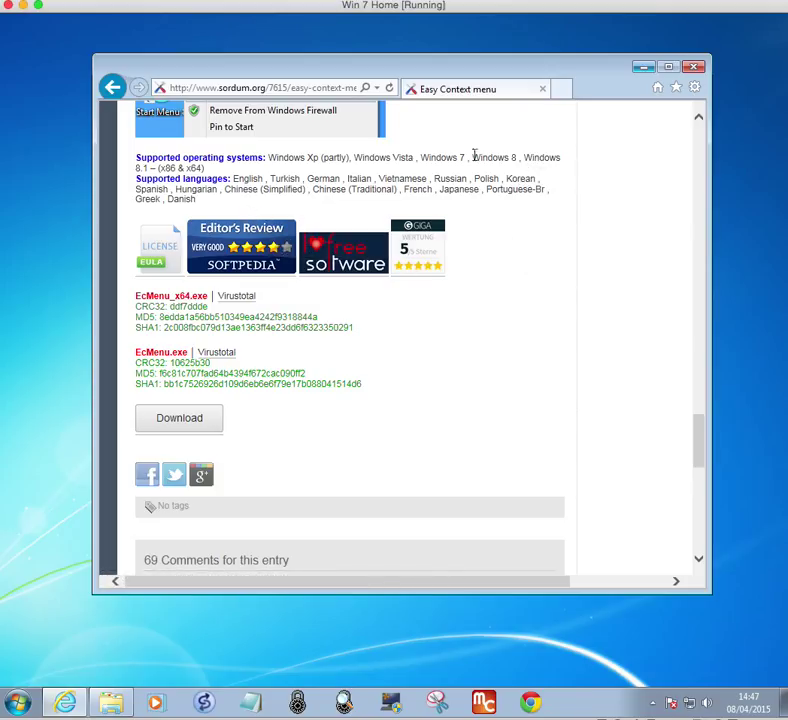
{"action": "mouse_move", "coordinate": [402, 255]}
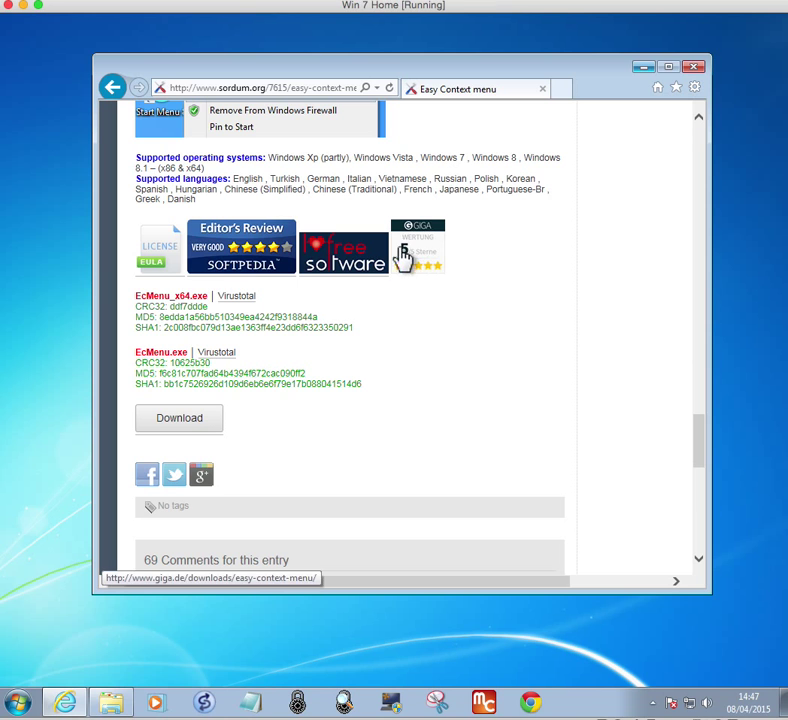
{"action": "mouse_move", "coordinate": [258, 372]}
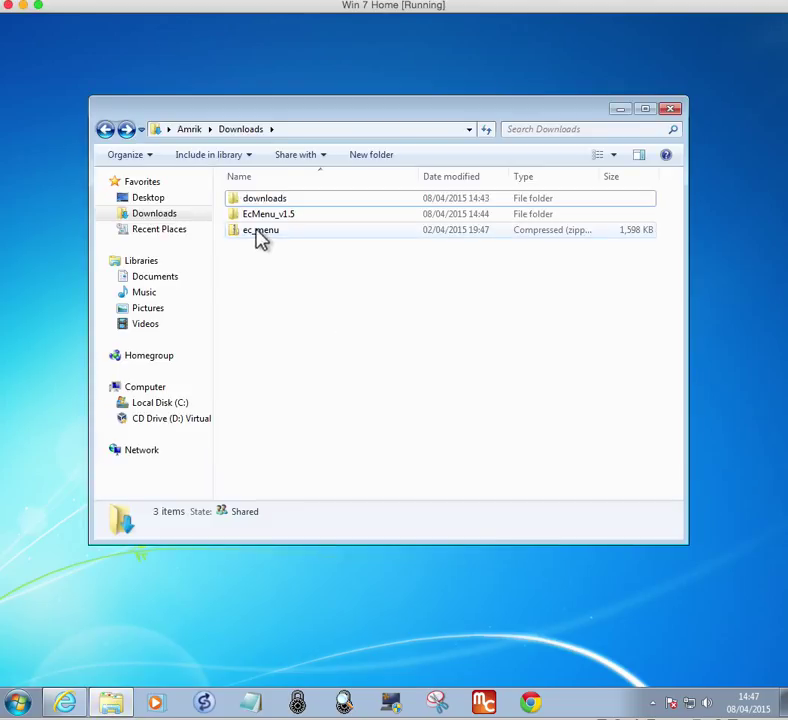
Open the EcMenu_v1.5 folder from the ec_menu download in Downloads
{"action": "left_click", "coordinate": [262, 230]}
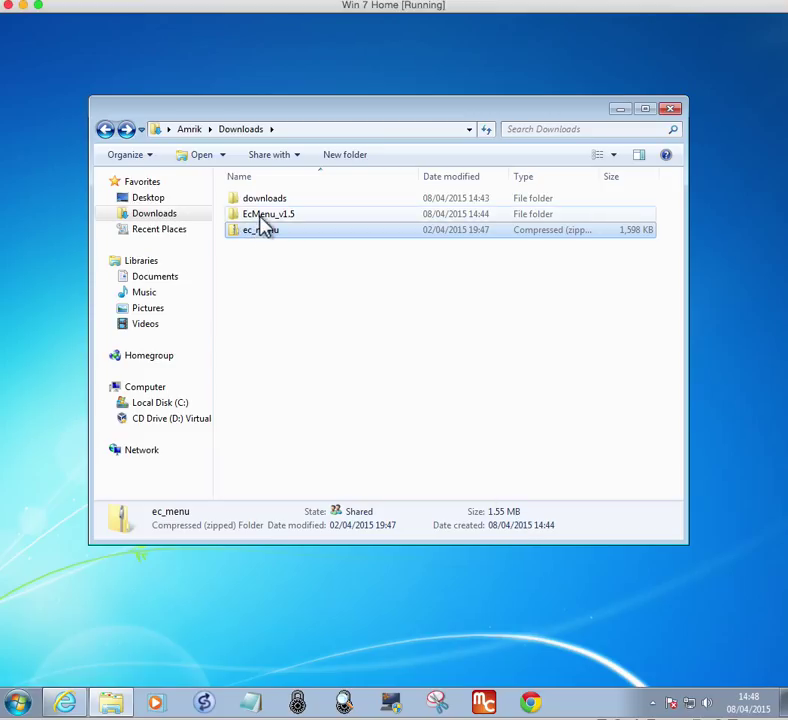
{"action": "left_click", "coordinate": [268, 213]}
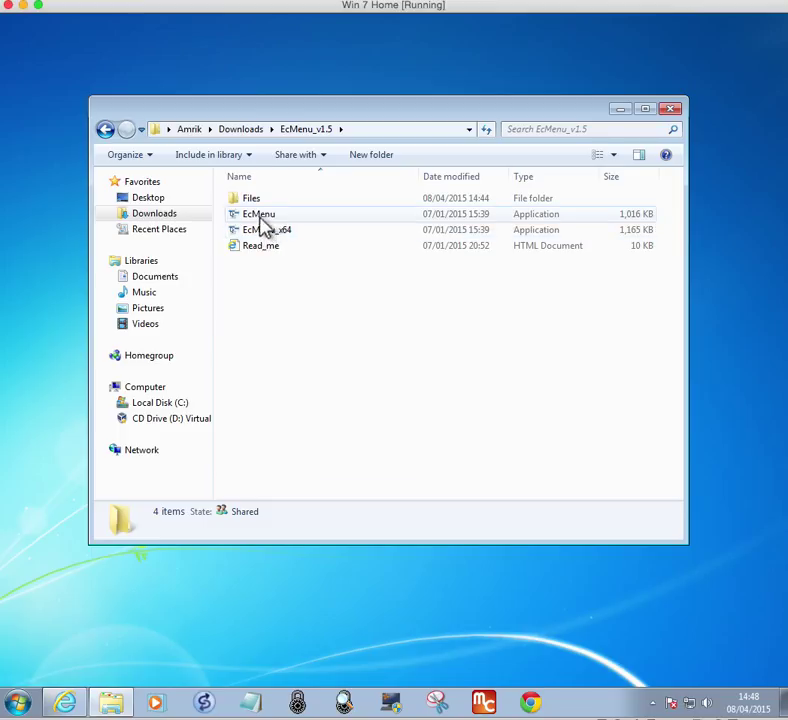
{"action": "mouse_move", "coordinate": [285, 230]}
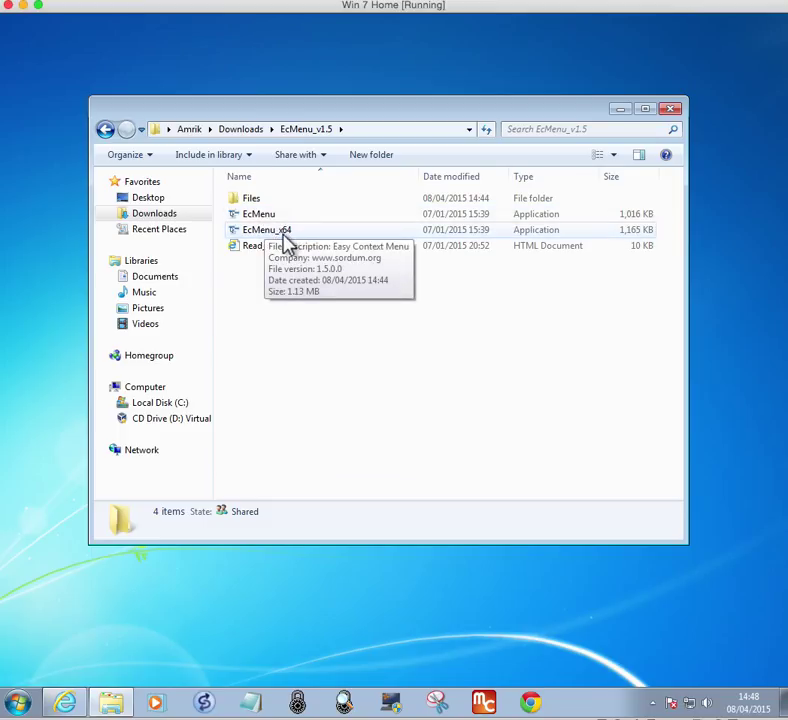
{"action": "mouse_move", "coordinate": [262, 230]}
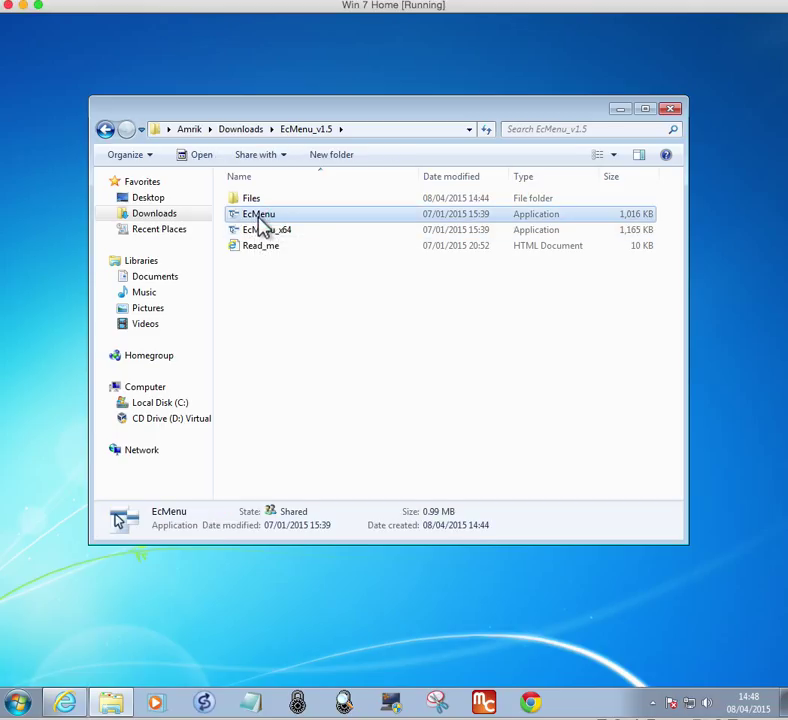
Launch EcMenu and approve its administrator prompt with the password
{"action": "double_click", "coordinate": [259, 213]}
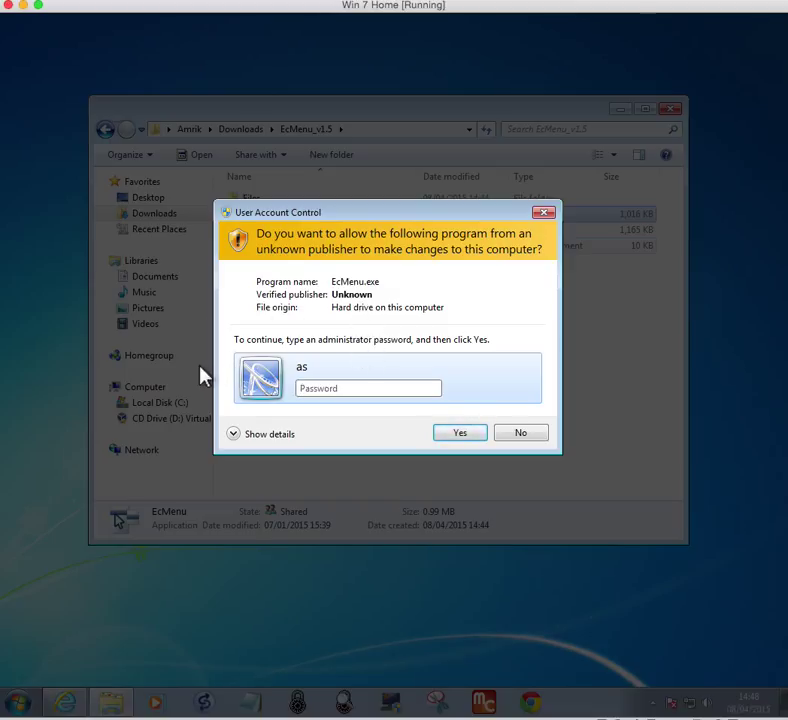
{"action": "type", "text": "••"}
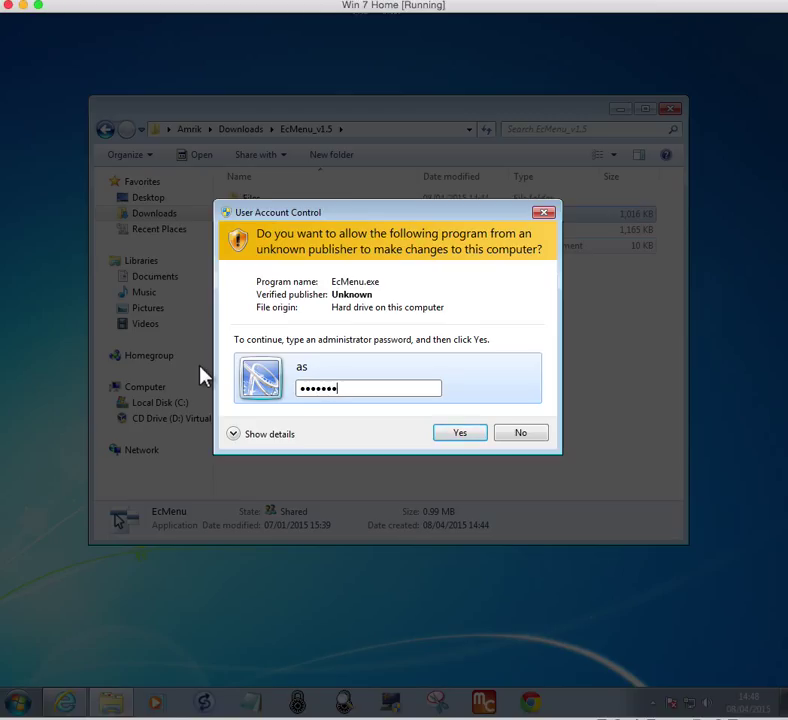
{"action": "left_click", "coordinate": [459, 432]}
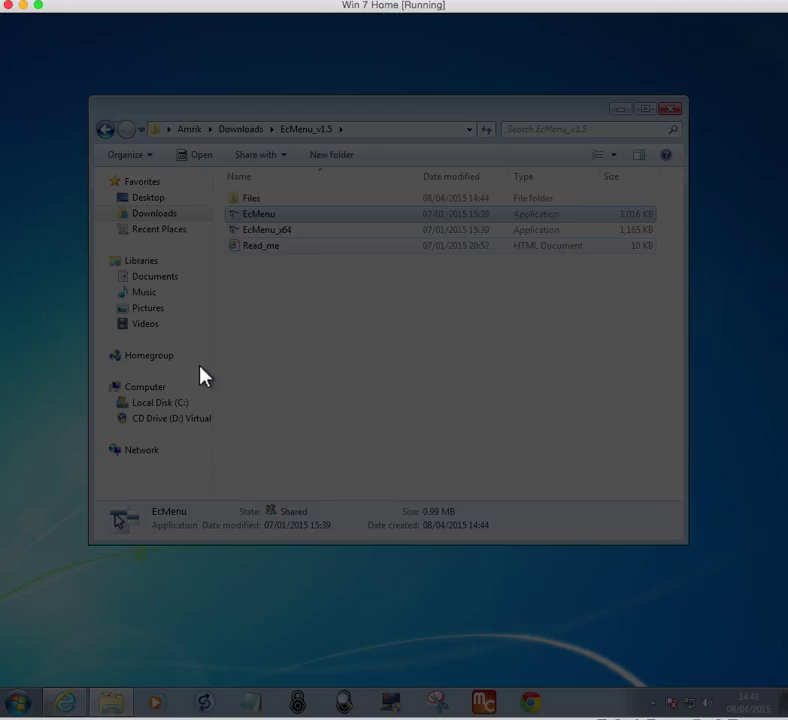
Browse the File, Edit and Help menus, then choose File > List Editor
{"action": "double_click", "coordinate": [258, 213]}
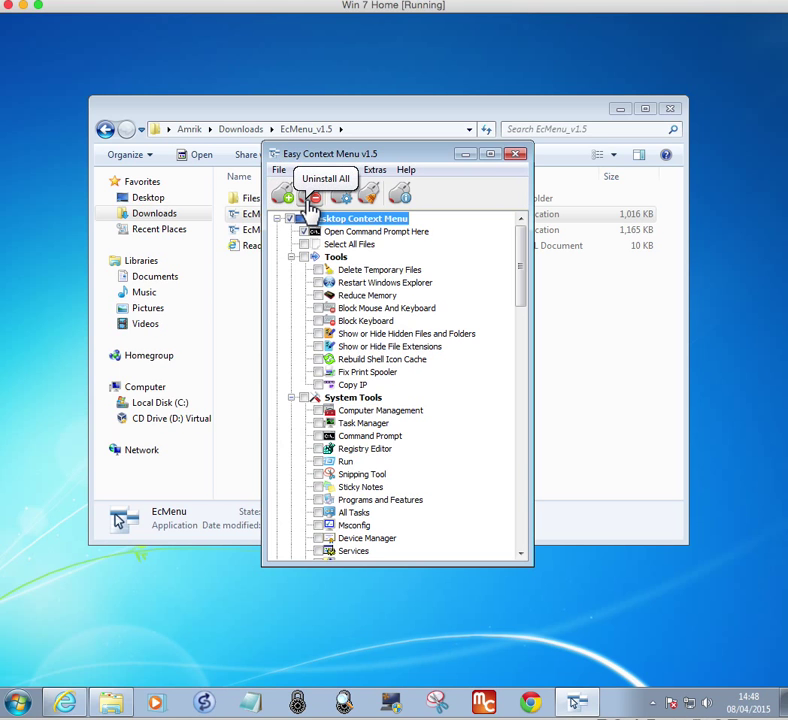
{"action": "mouse_move", "coordinate": [349, 195]}
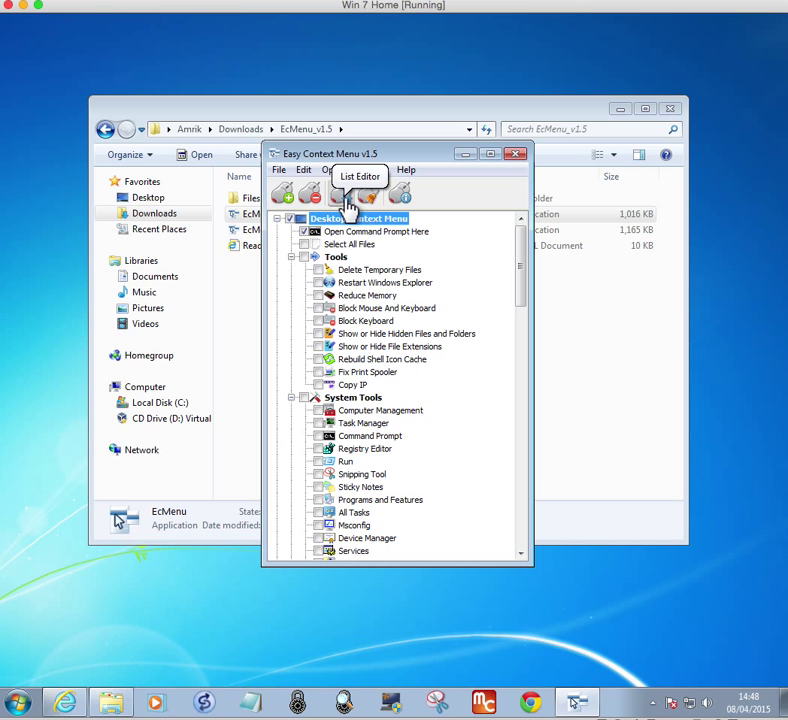
{"action": "mouse_move", "coordinate": [398, 195]}
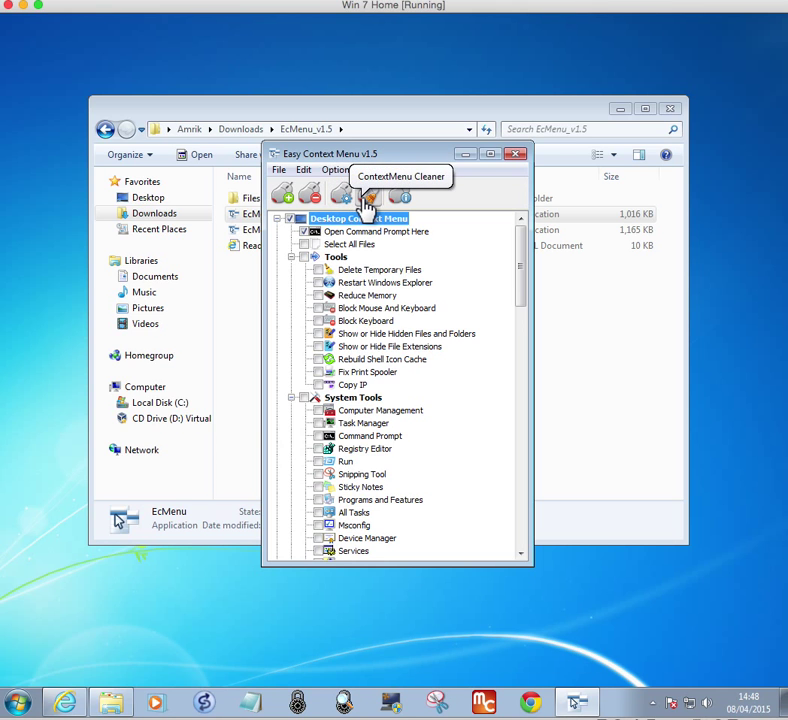
{"action": "mouse_move", "coordinate": [398, 195]}
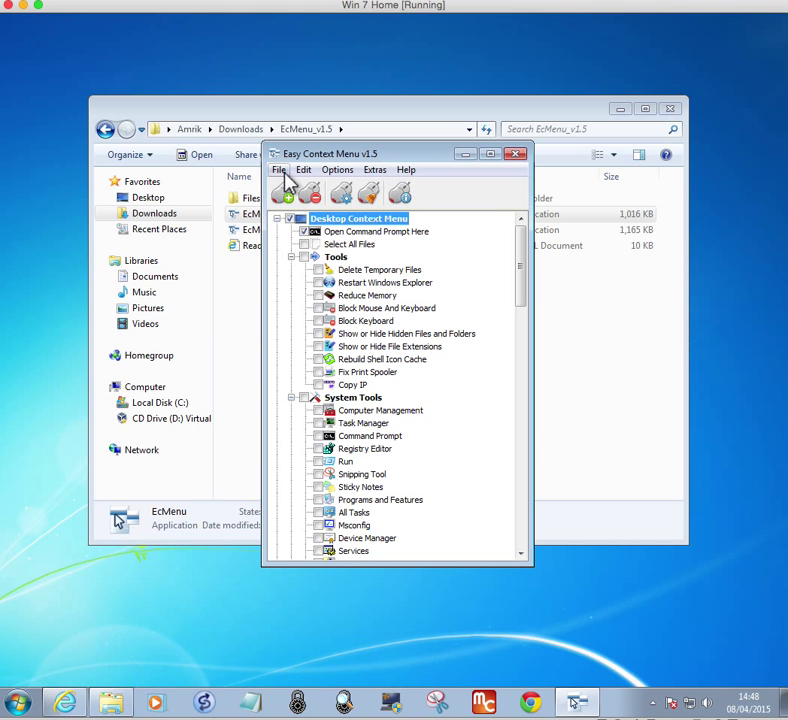
{"action": "left_click", "coordinate": [279, 169]}
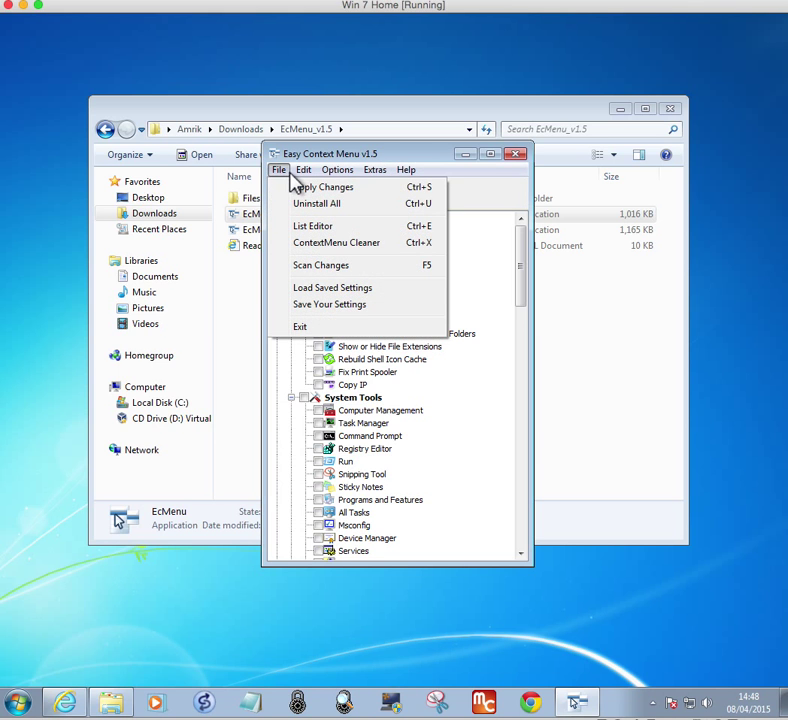
{"action": "left_click", "coordinate": [303, 169]}
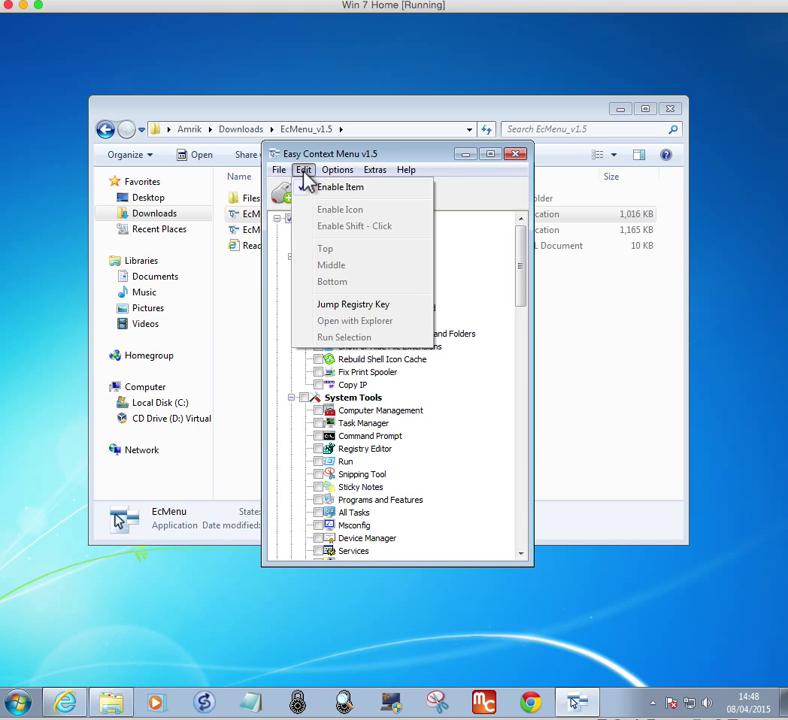
{"action": "left_click", "coordinate": [405, 169]}
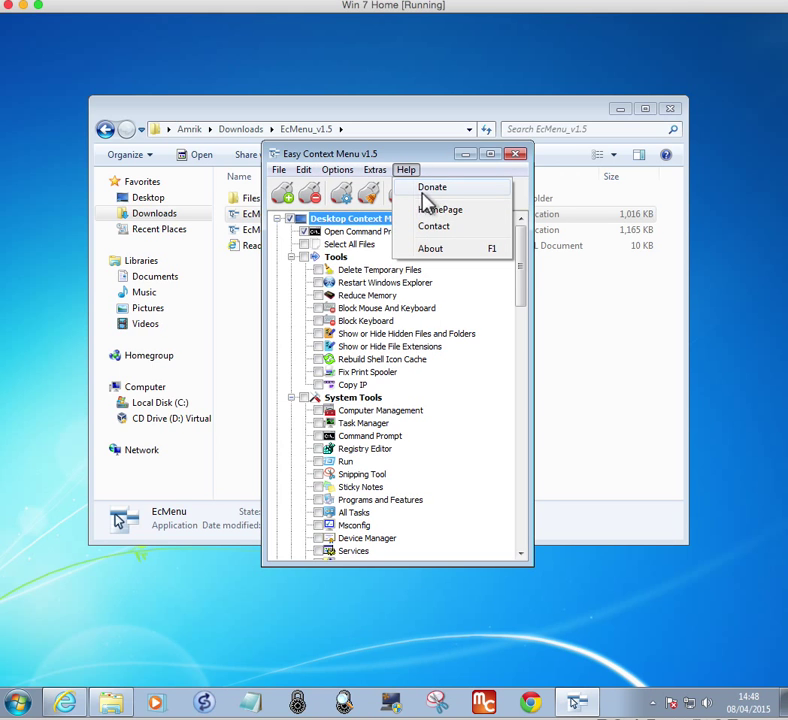
{"action": "left_click", "coordinate": [279, 169]}
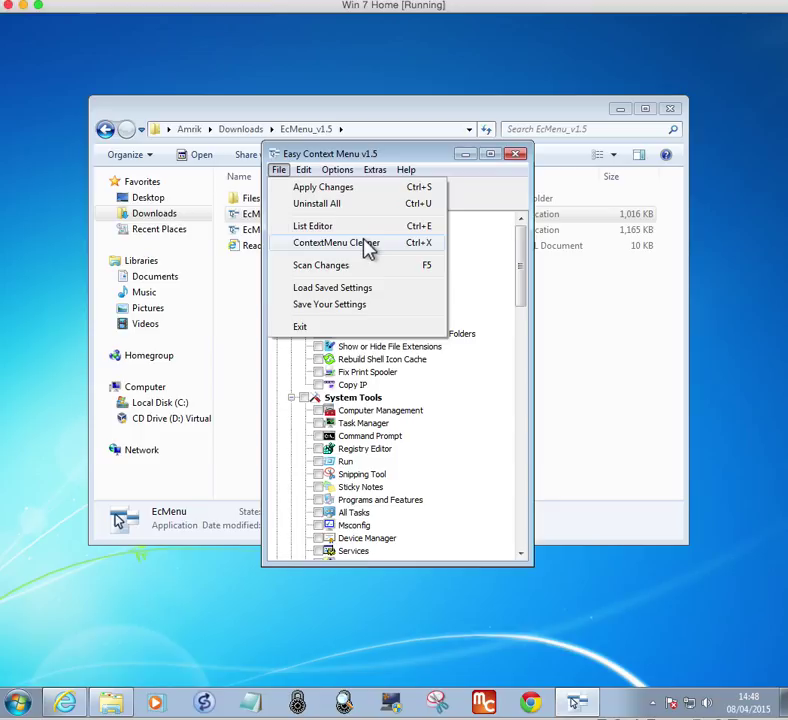
{"action": "mouse_move", "coordinate": [420, 258]}
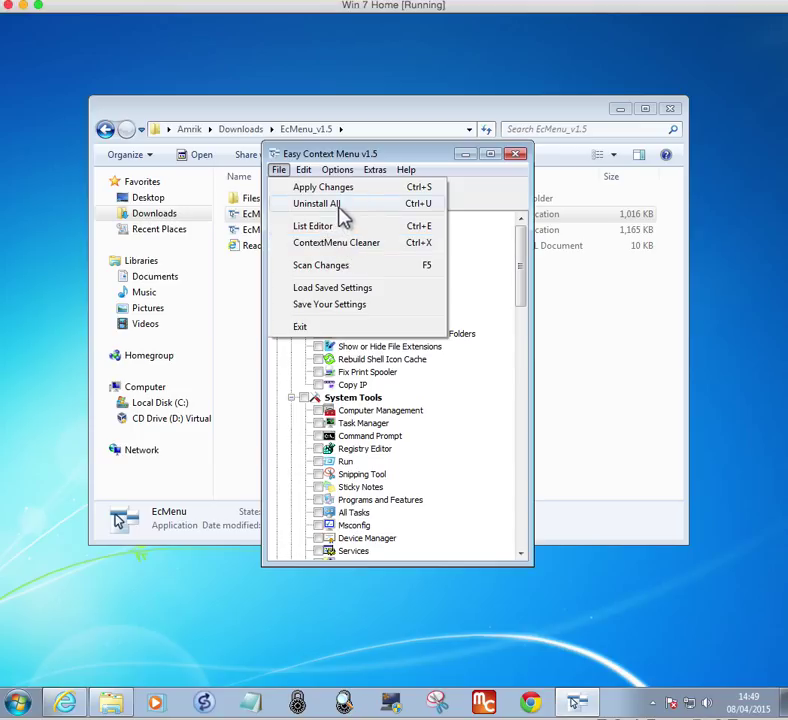
{"action": "mouse_move", "coordinate": [357, 327]}
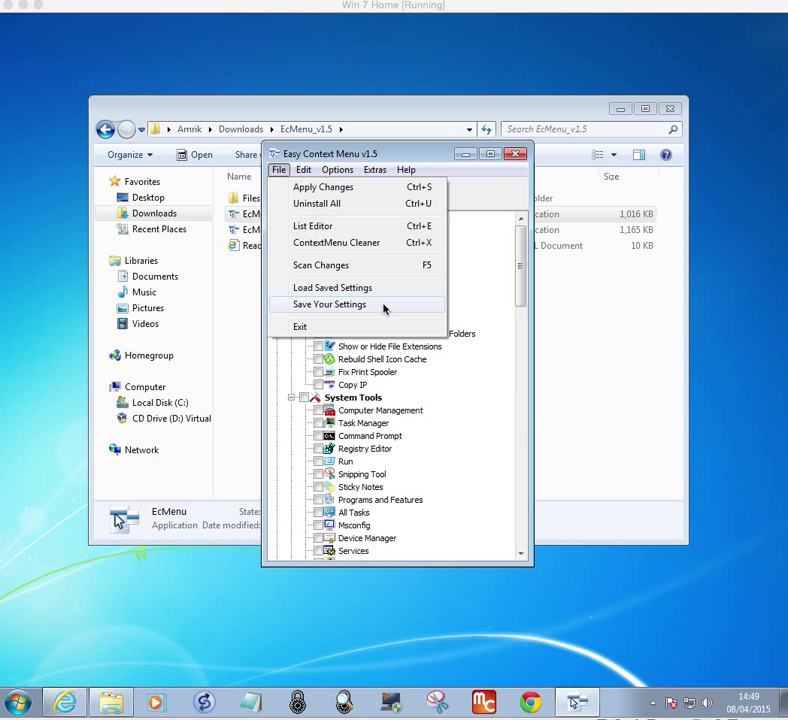
{"action": "mouse_move", "coordinate": [380, 308]}
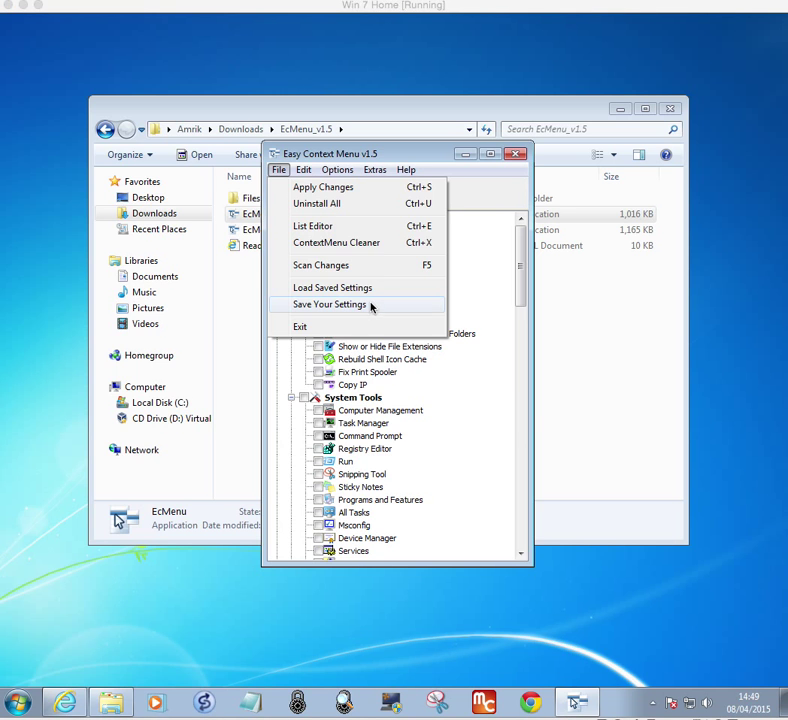
{"action": "mouse_move", "coordinate": [313, 226]}
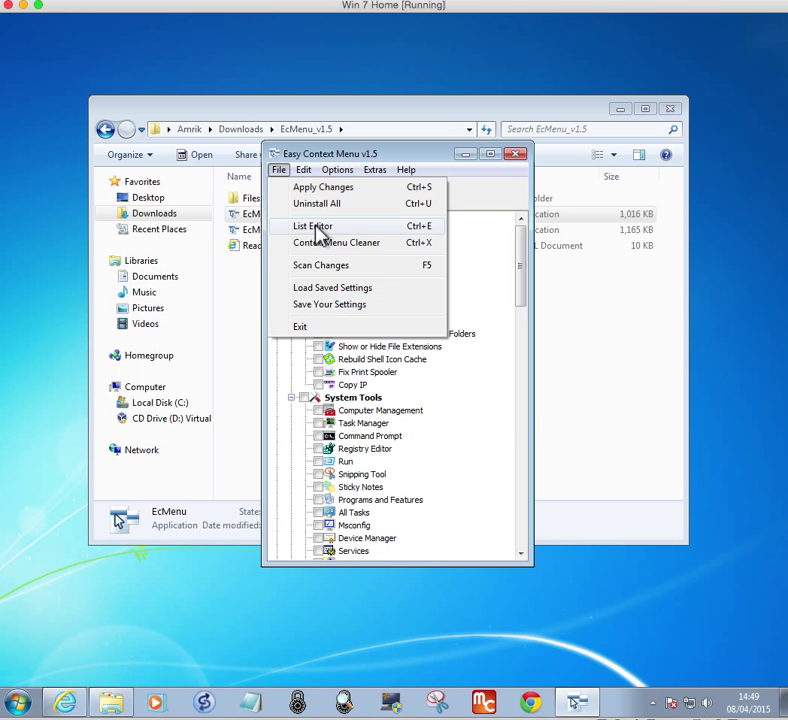
{"action": "left_click", "coordinate": [312, 226]}
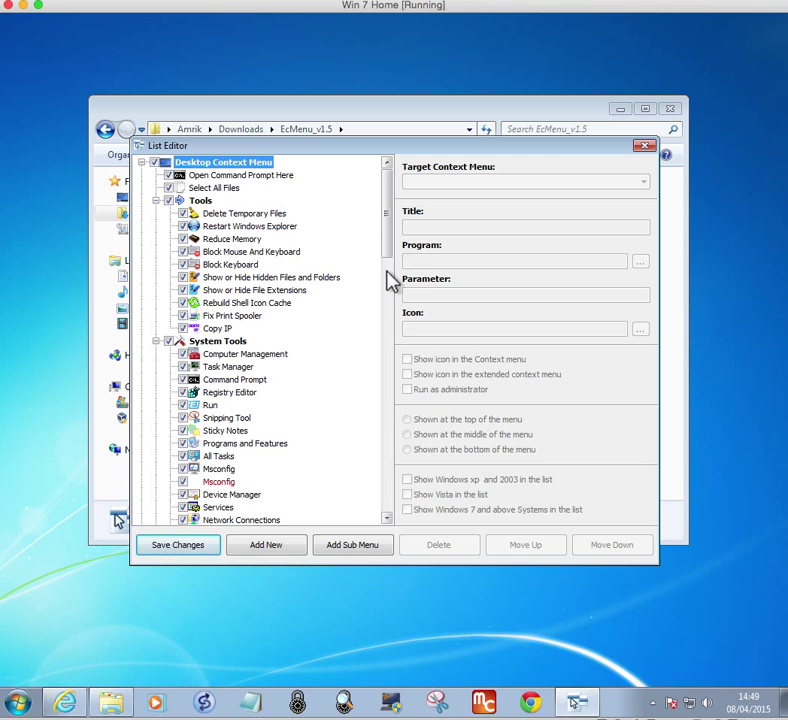
Pick EcMenu.exe as the new entry's program, keeping Desktop Context Menu as target
{"action": "scroll", "scroll_direction": "down", "scroll_amount": 3}
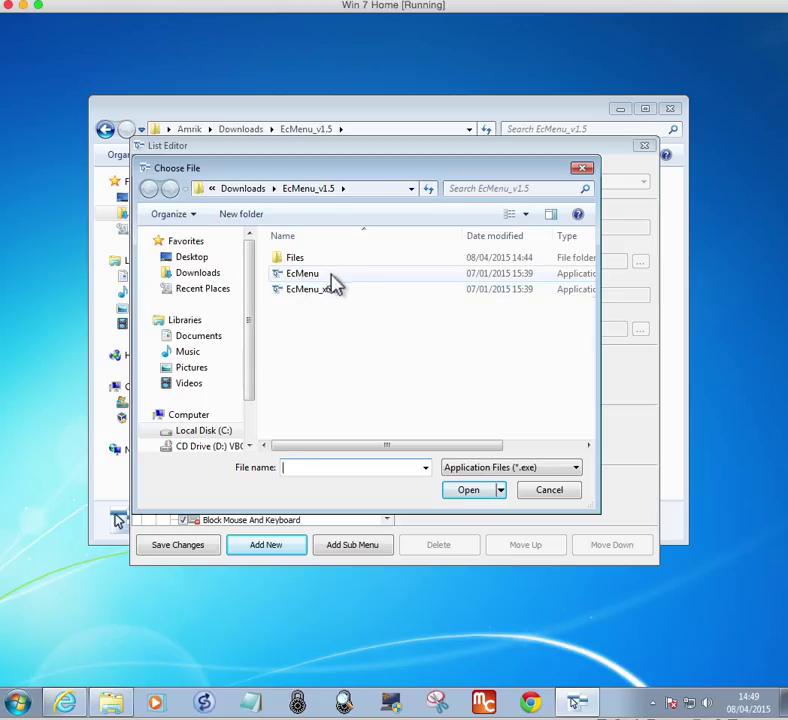
{"action": "left_click", "coordinate": [302, 273]}
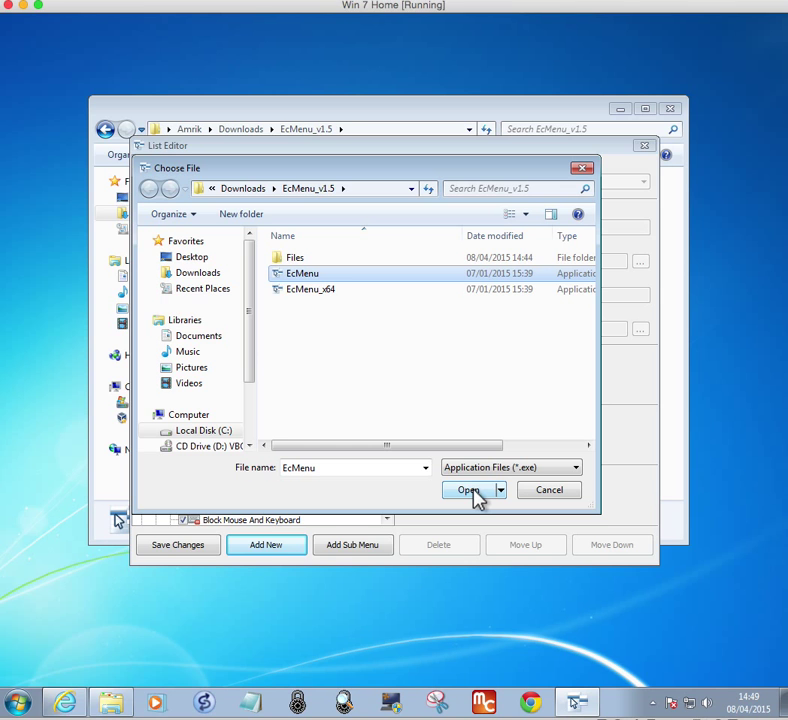
{"action": "left_click", "coordinate": [467, 490]}
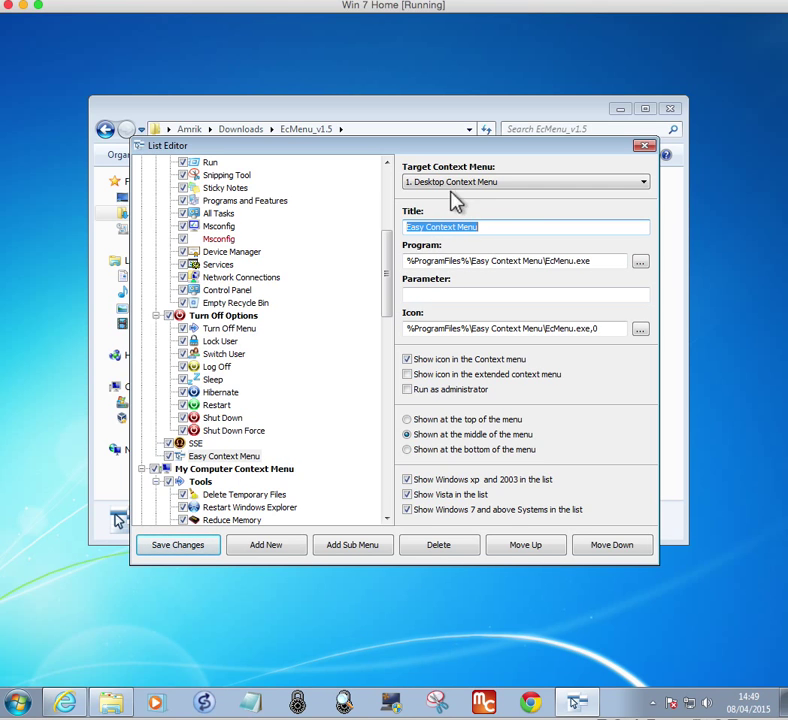
{"action": "mouse_move", "coordinate": [450, 195]}
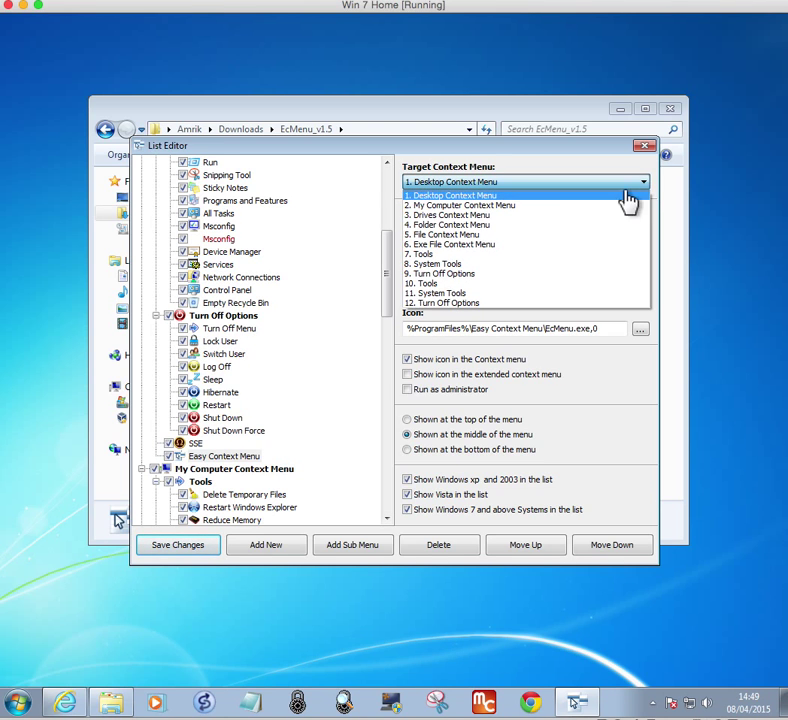
{"action": "mouse_move", "coordinate": [595, 180]}
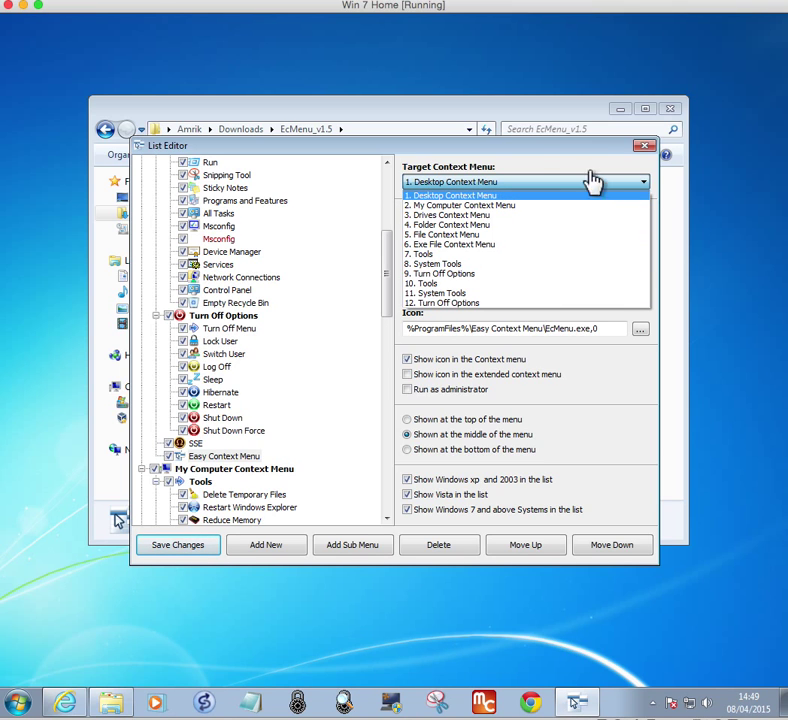
{"action": "left_click", "coordinate": [525, 181]}
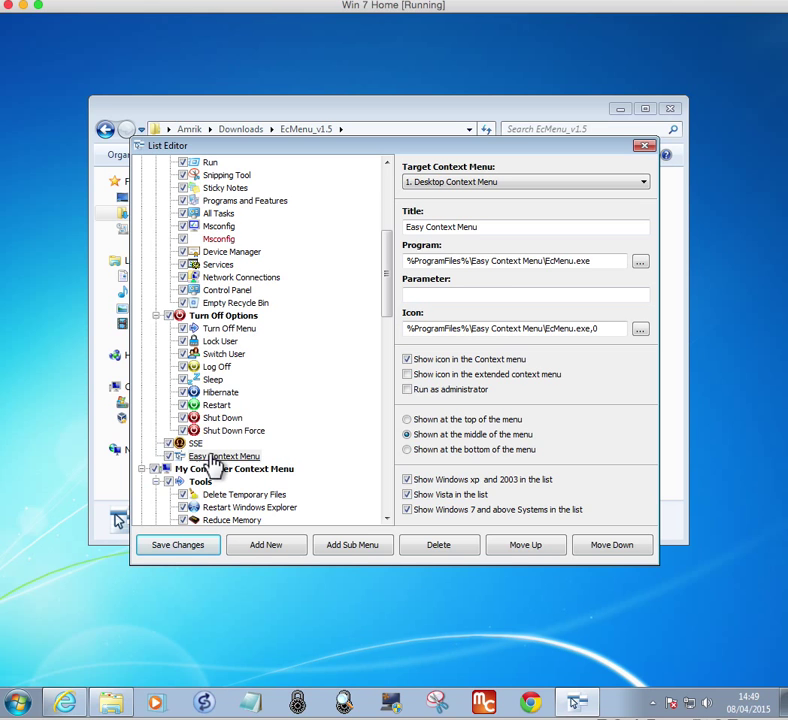
{"action": "scroll", "scroll_direction": "down", "scroll_amount": 3}
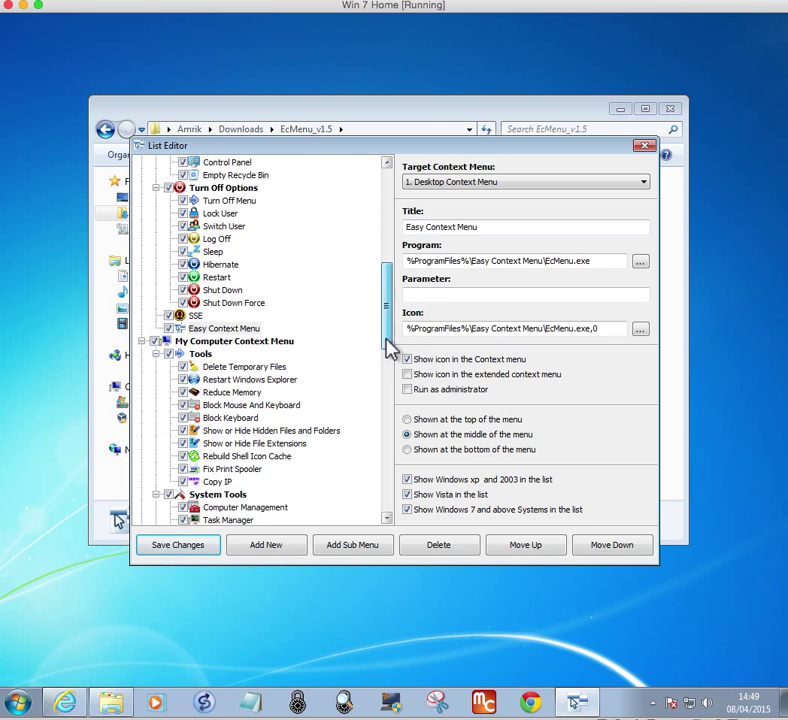
{"action": "scroll", "scroll_direction": "down", "scroll_amount": 3}
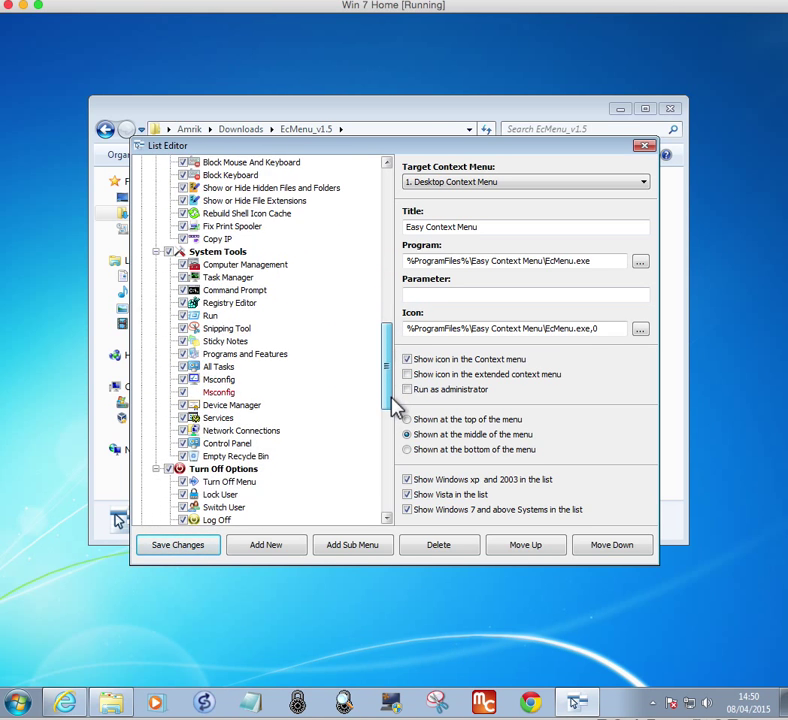
{"action": "scroll", "scroll_direction": "down", "scroll_amount": 3}
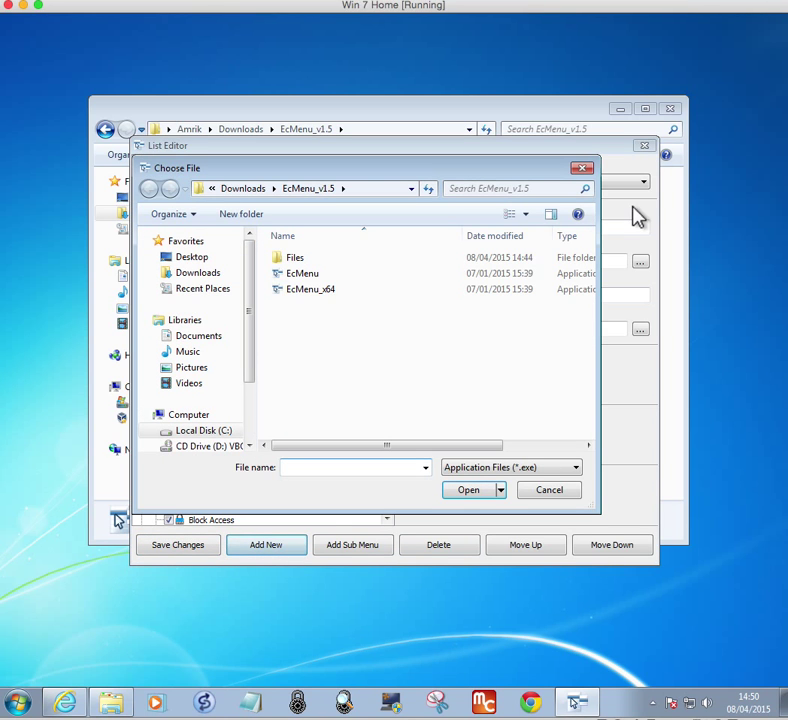
Change the entry's target to '4. Folder Context Menu' and scroll the tree to confirm
{"action": "left_click", "coordinate": [302, 273]}
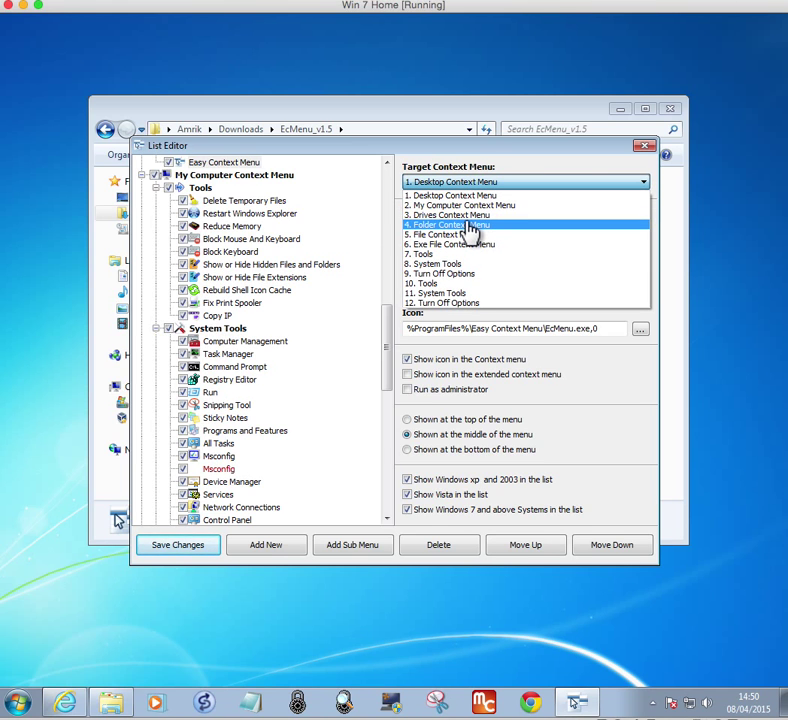
{"action": "left_click", "coordinate": [449, 224]}
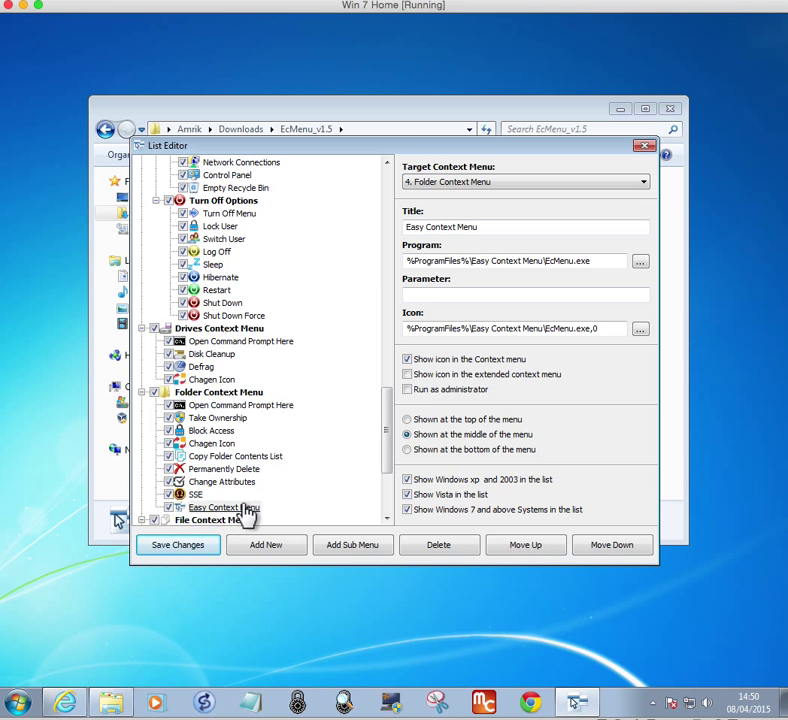
{"action": "scroll", "scroll_direction": "down", "scroll_amount": 3}
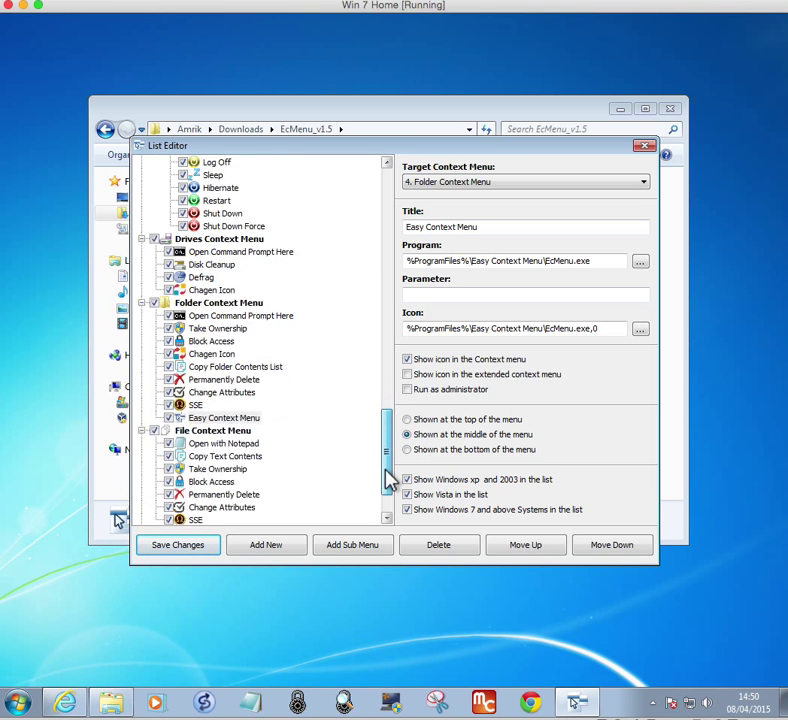
{"action": "scroll", "scroll_direction": "down", "scroll_amount": 3}
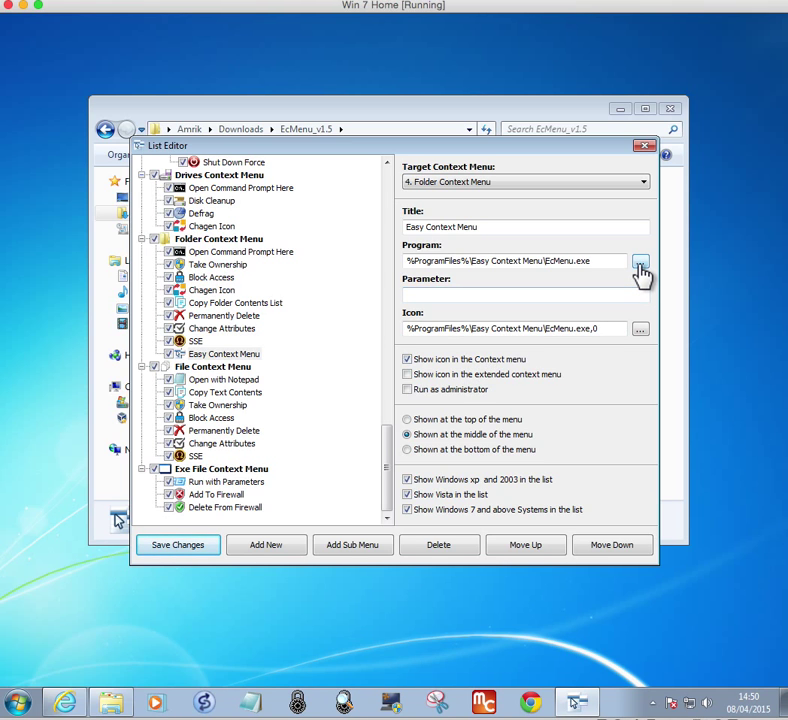
{"action": "mouse_move", "coordinate": [641, 329]}
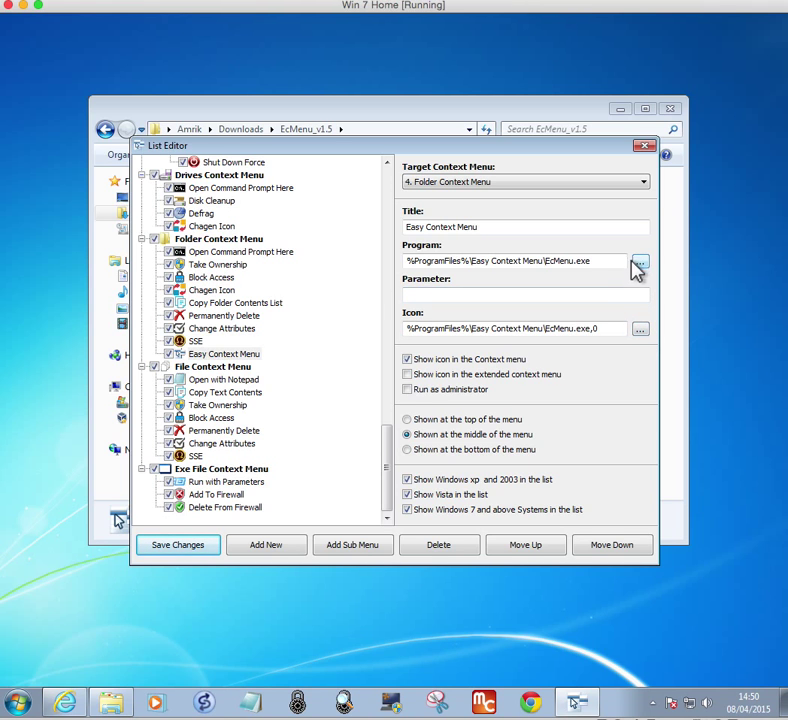
{"action": "mouse_move", "coordinate": [498, 245]}
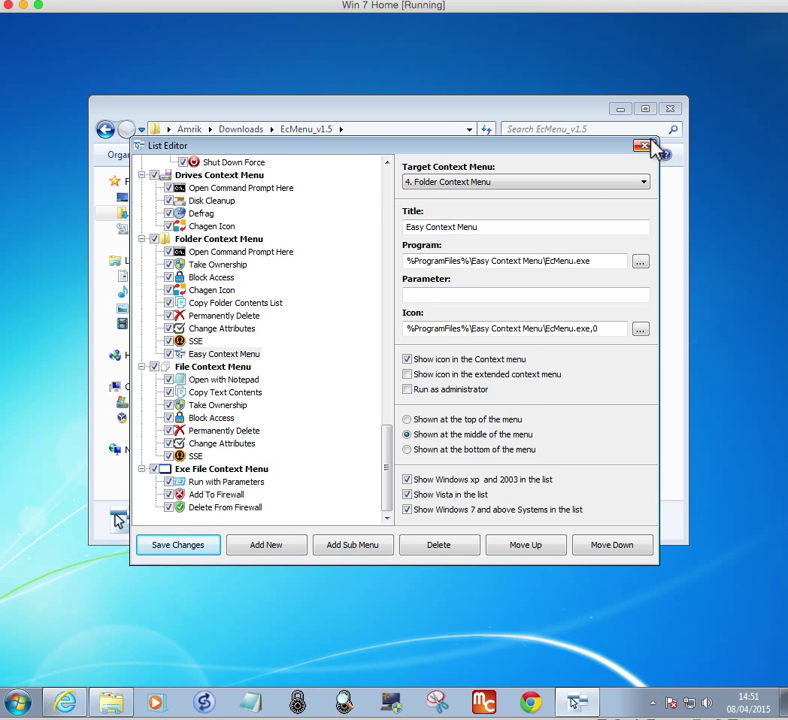
Close List Editor, minimize Easy Context Menu, and inspect EcMenu's right-click menu in Explorer
{"action": "left_click", "coordinate": [642, 146]}
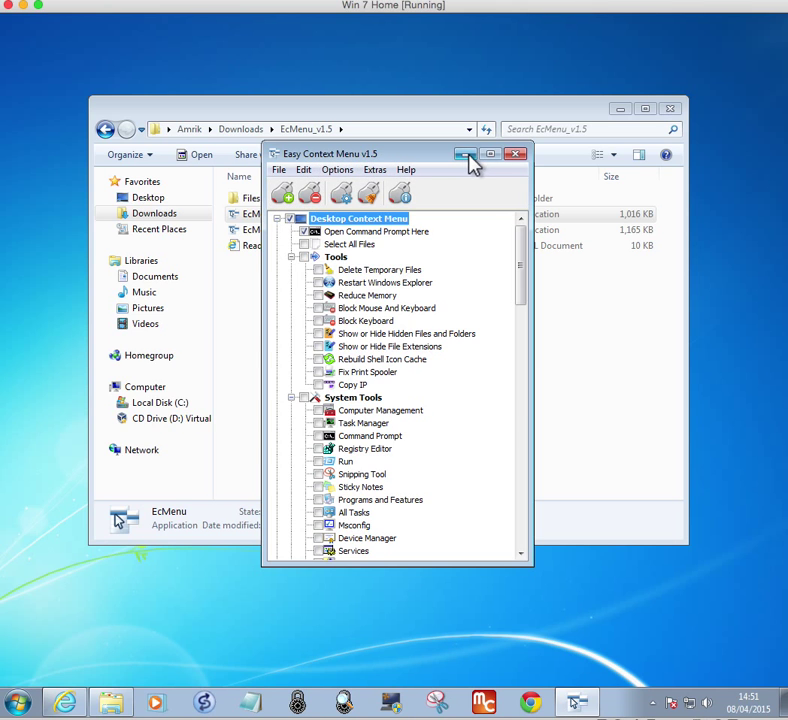
{"action": "left_click", "coordinate": [515, 153]}
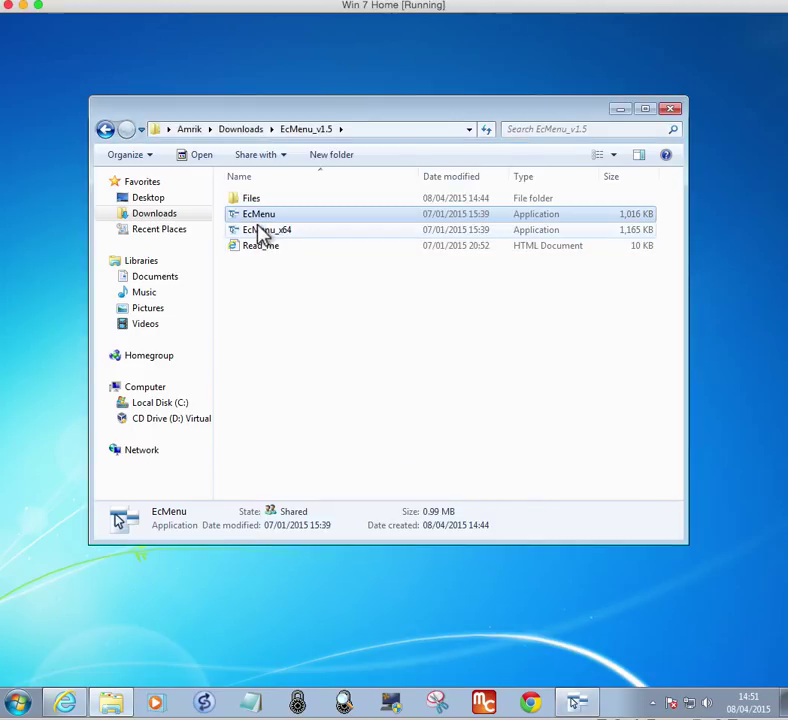
{"action": "right_click", "coordinate": [258, 213]}
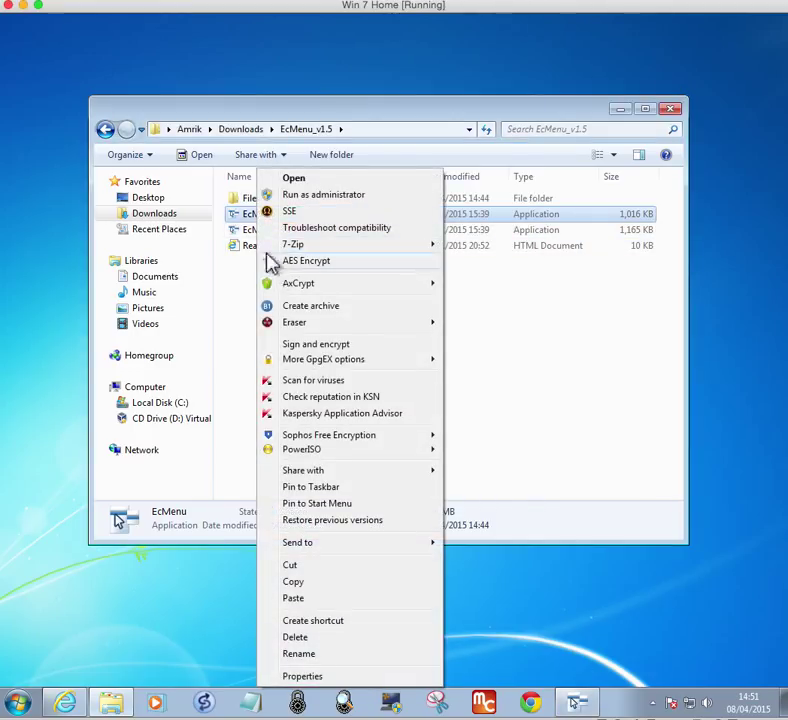
{"action": "mouse_move", "coordinate": [310, 470]}
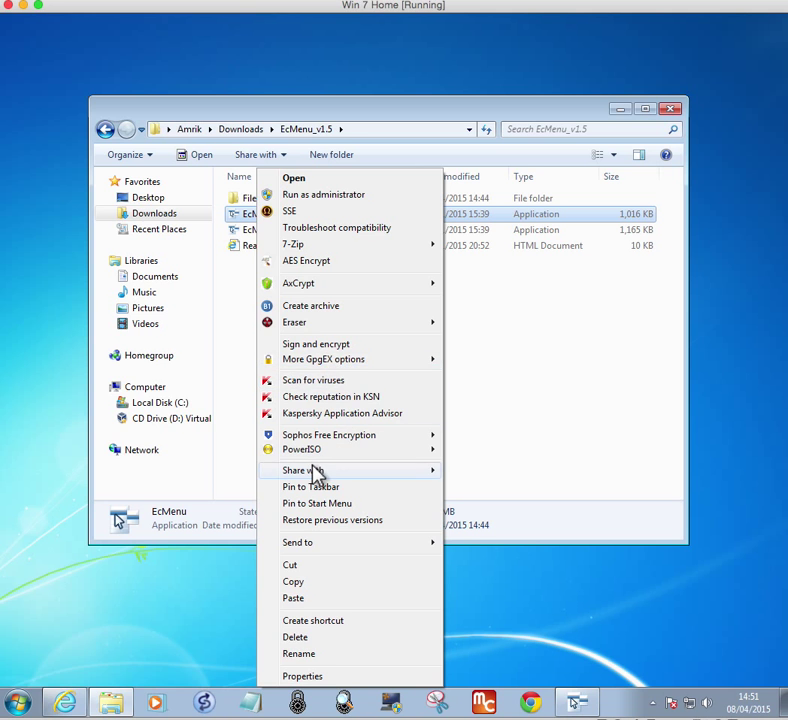
{"action": "mouse_move", "coordinate": [388, 581]}
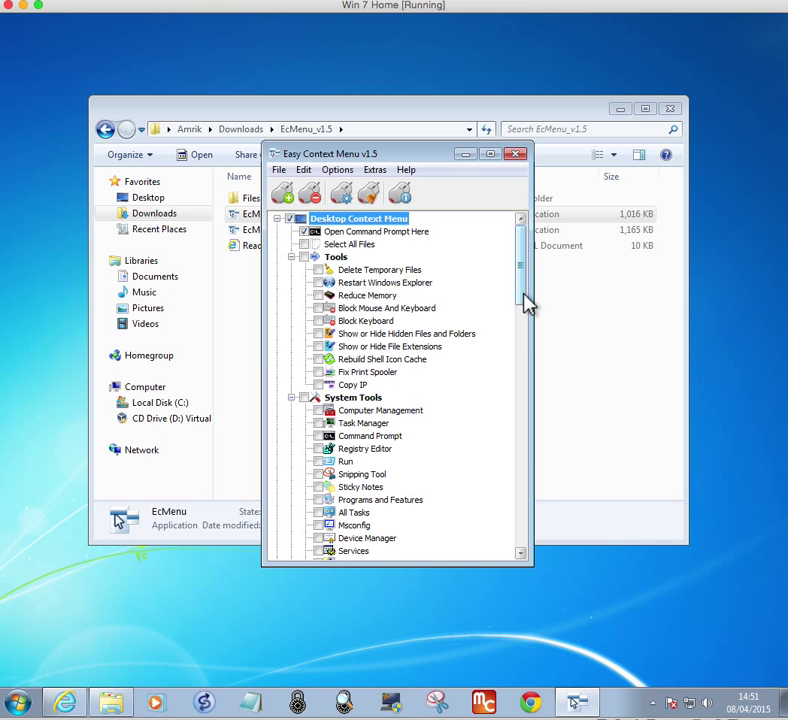
Minimize the app, check the folder's right-click menu, then restore Easy Context Menu's List Editor
{"action": "scroll", "scroll_direction": "down", "scroll_amount": 3}
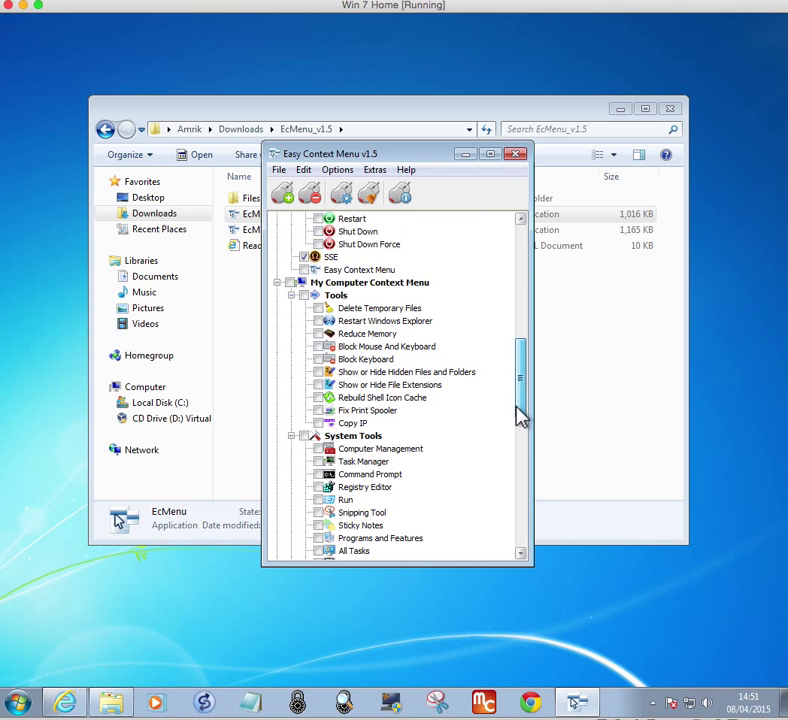
{"action": "left_click", "coordinate": [517, 153]}
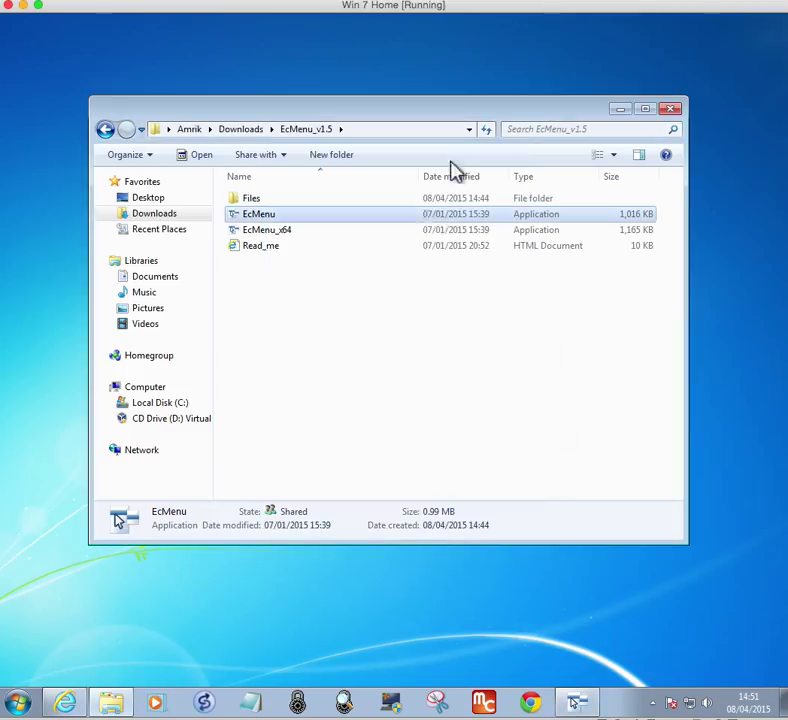
{"action": "right_click", "coordinate": [343, 575]}
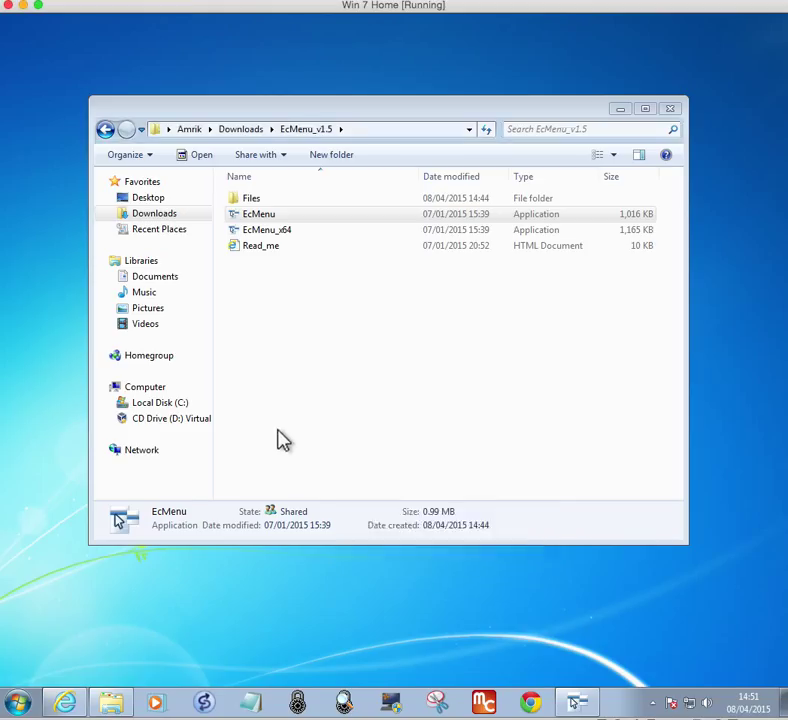
{"action": "double_click", "coordinate": [258, 213]}
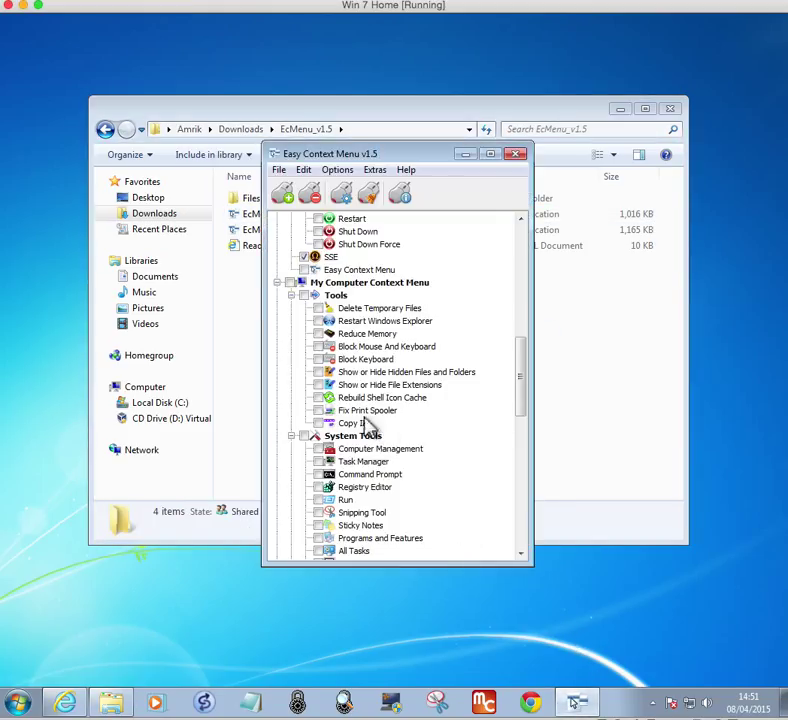
{"action": "mouse_move", "coordinate": [485, 380]}
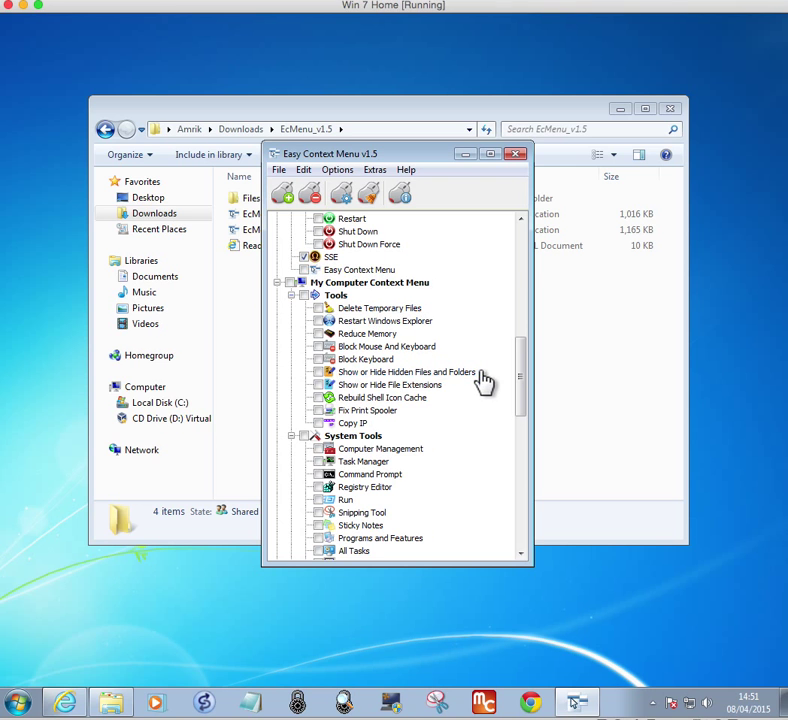
{"action": "left_click", "coordinate": [279, 169]}
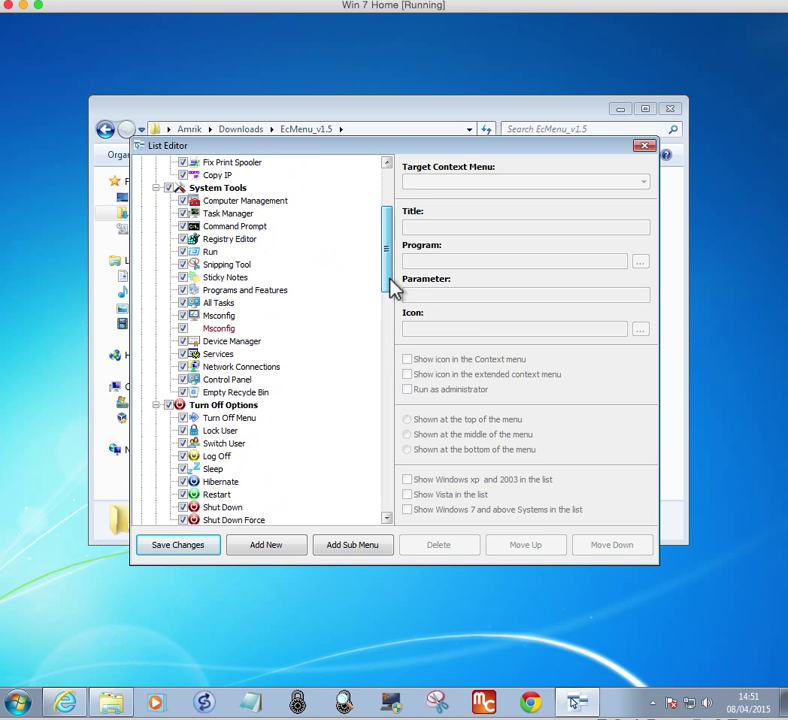
Add another entry targeting '2. My Computer Context Menu', shown at the top of the menu
{"action": "scroll", "scroll_direction": "down", "scroll_amount": 3}
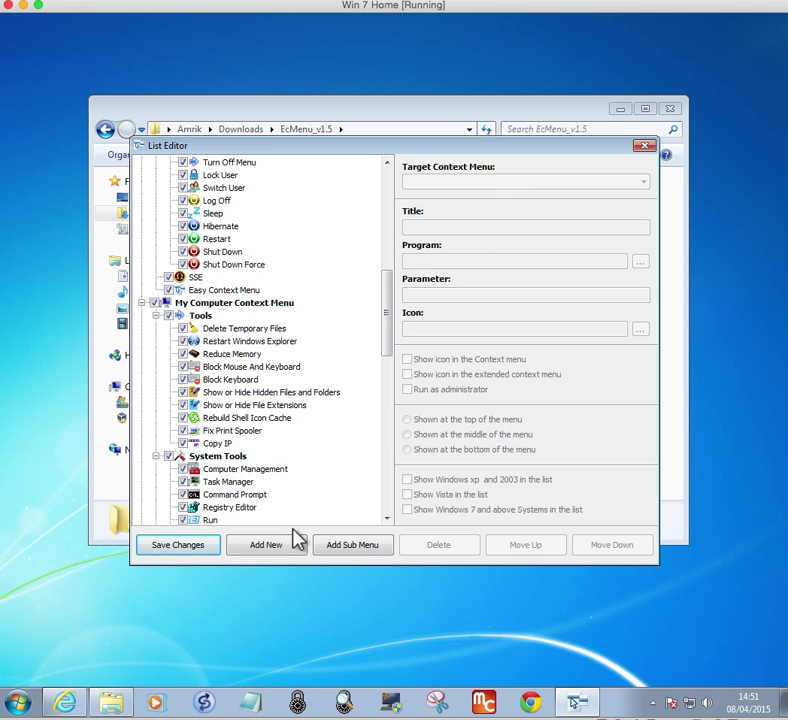
{"action": "left_click", "coordinate": [639, 261]}
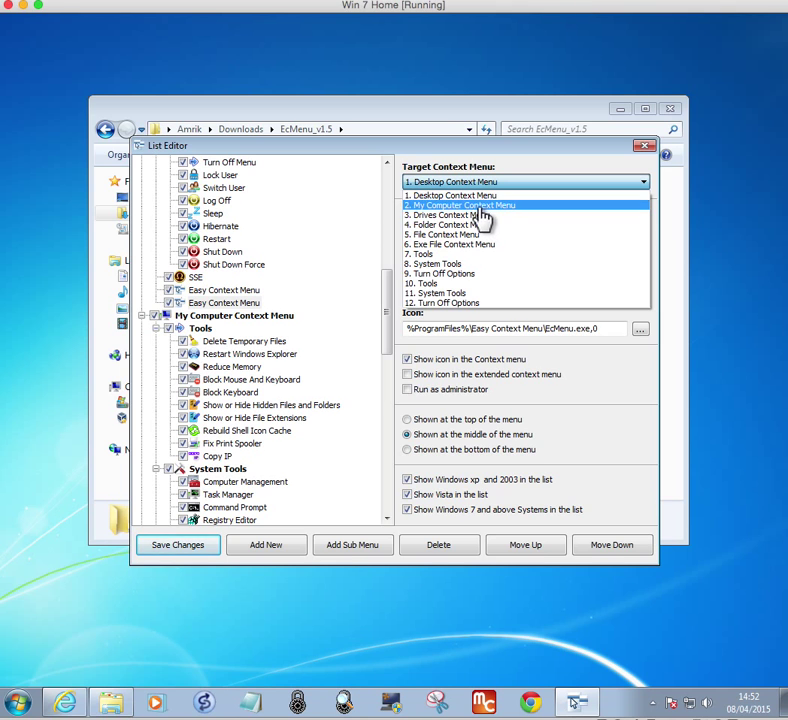
{"action": "left_click", "coordinate": [460, 205]}
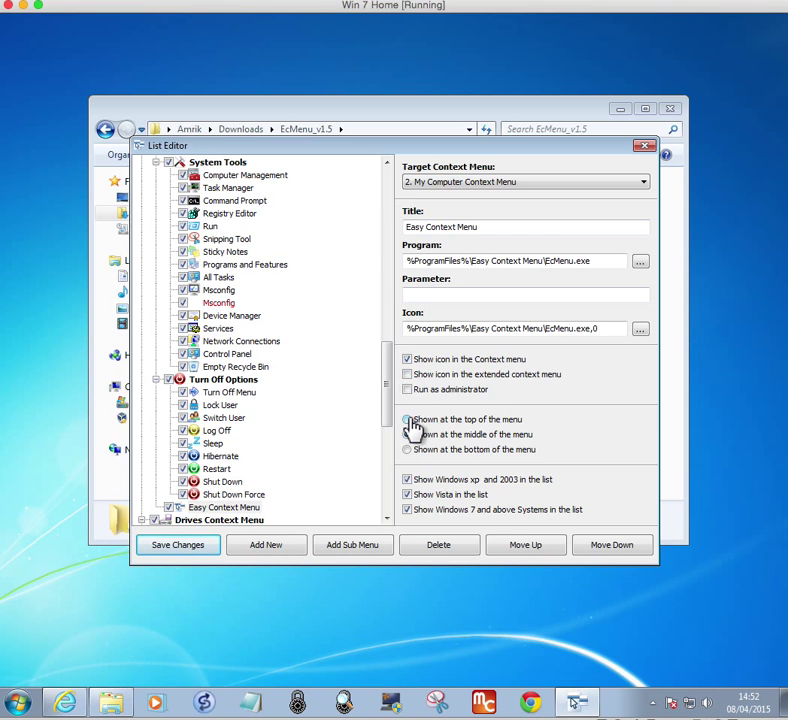
{"action": "left_click", "coordinate": [407, 419]}
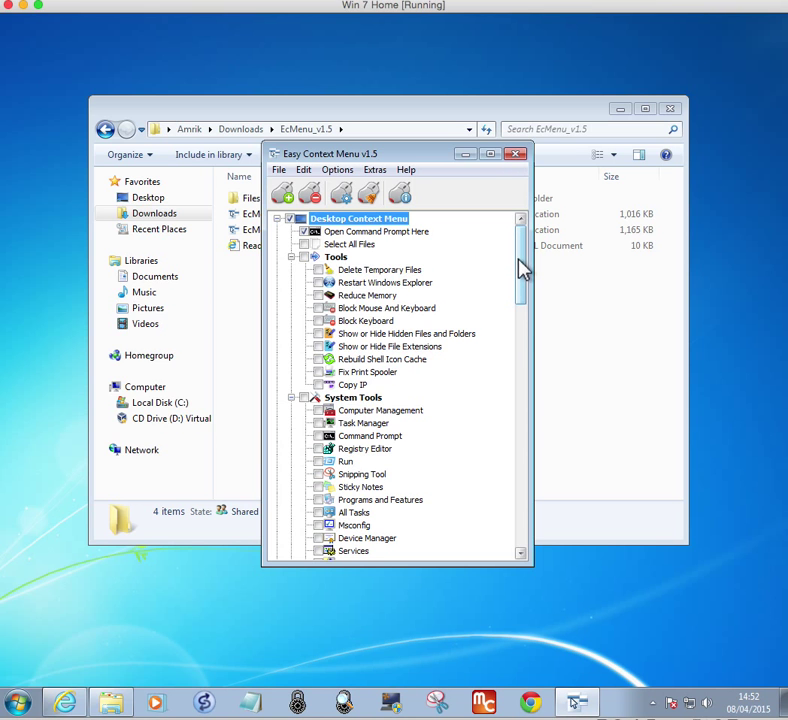
Tick Easy Context Menu under the My Computer and Folder menus, then apply the changes
{"action": "scroll", "scroll_direction": "down", "scroll_amount": 3}
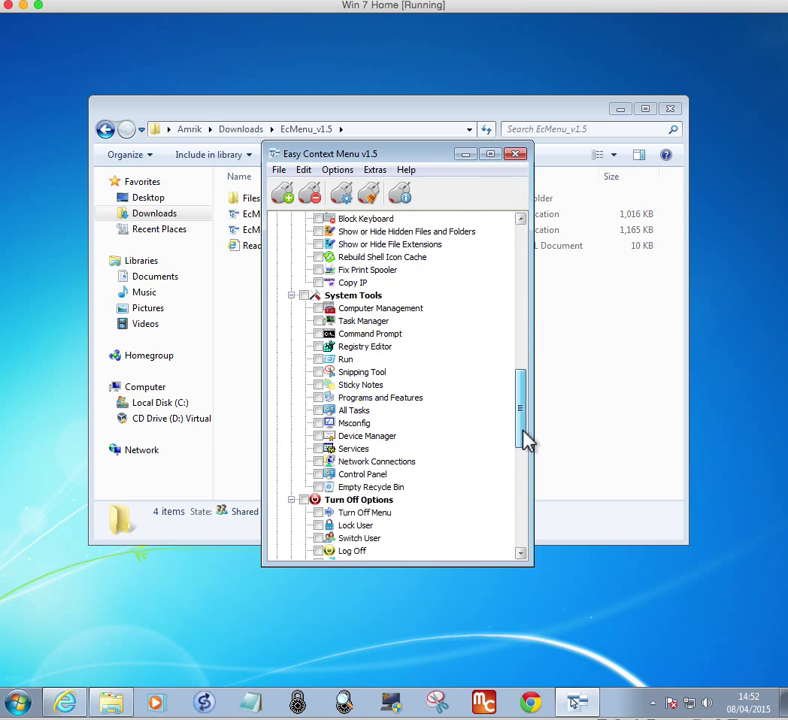
{"action": "scroll", "scroll_direction": "down", "scroll_amount": 3}
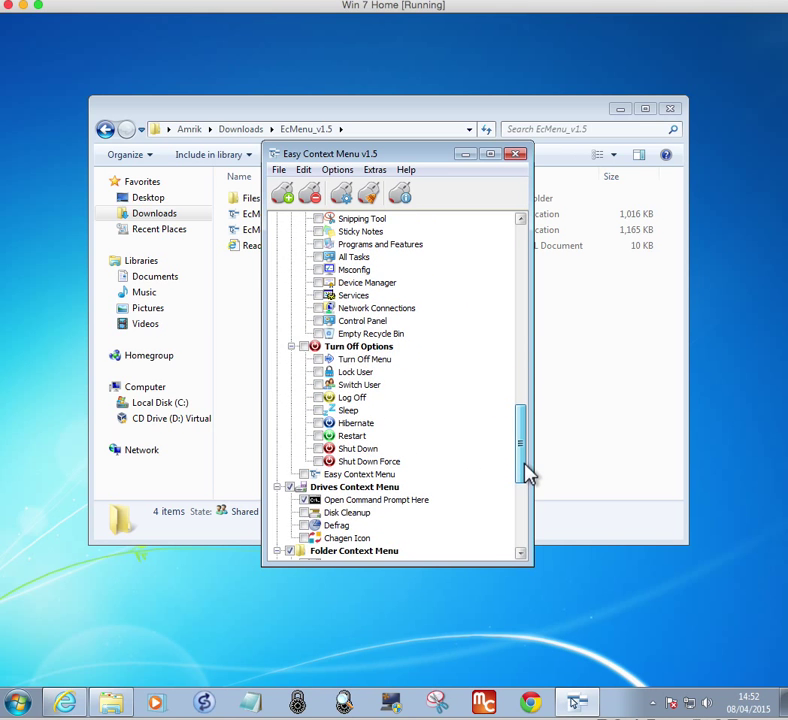
{"action": "scroll", "scroll_direction": "down", "scroll_amount": 3}
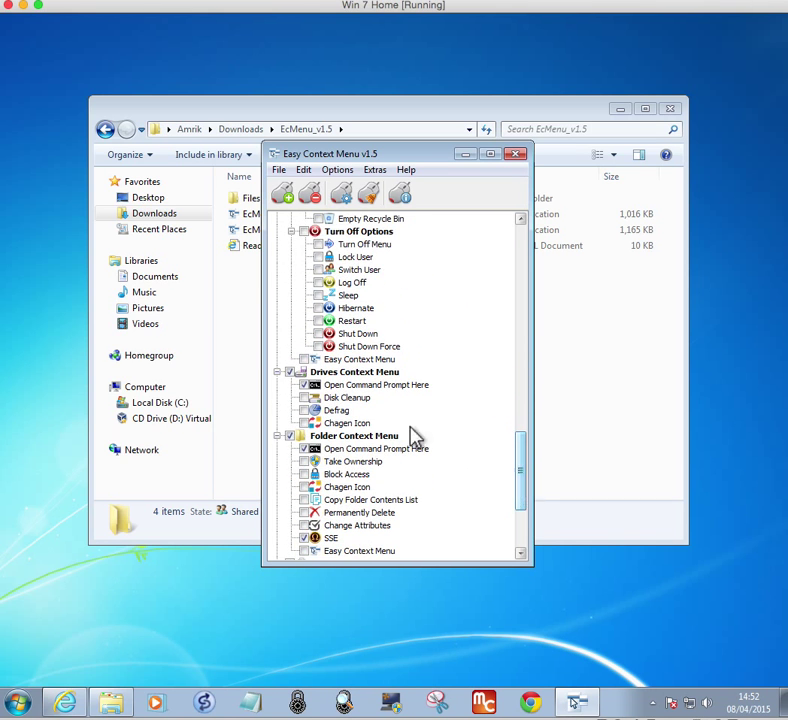
{"action": "left_click", "coordinate": [358, 359]}
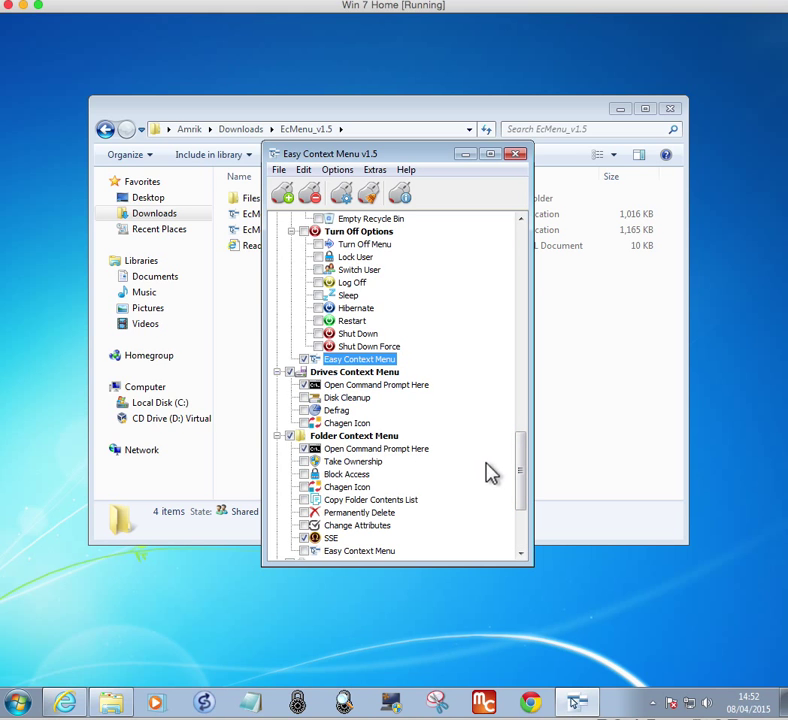
{"action": "scroll", "scroll_direction": "down", "scroll_amount": 3}
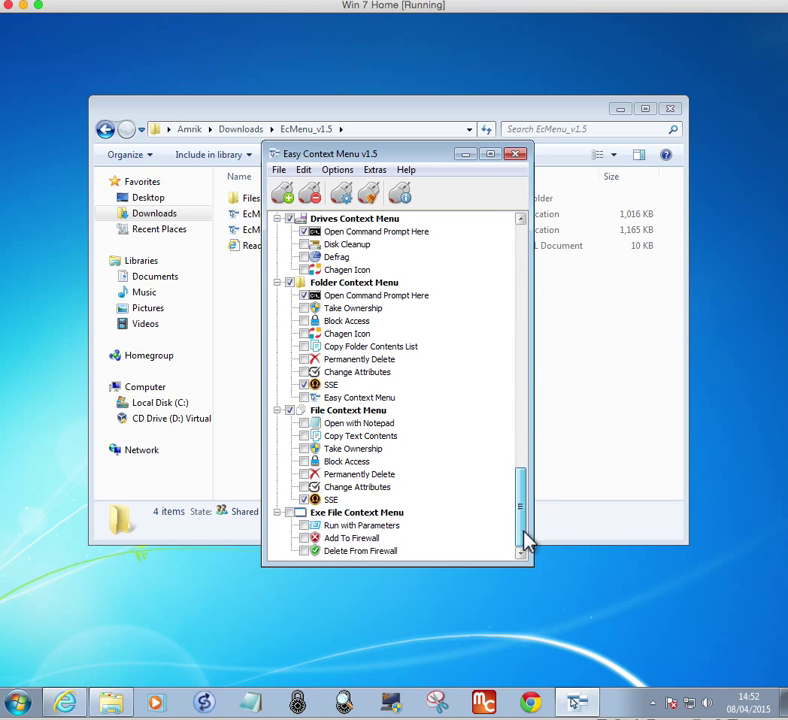
{"action": "left_click", "coordinate": [359, 397]}
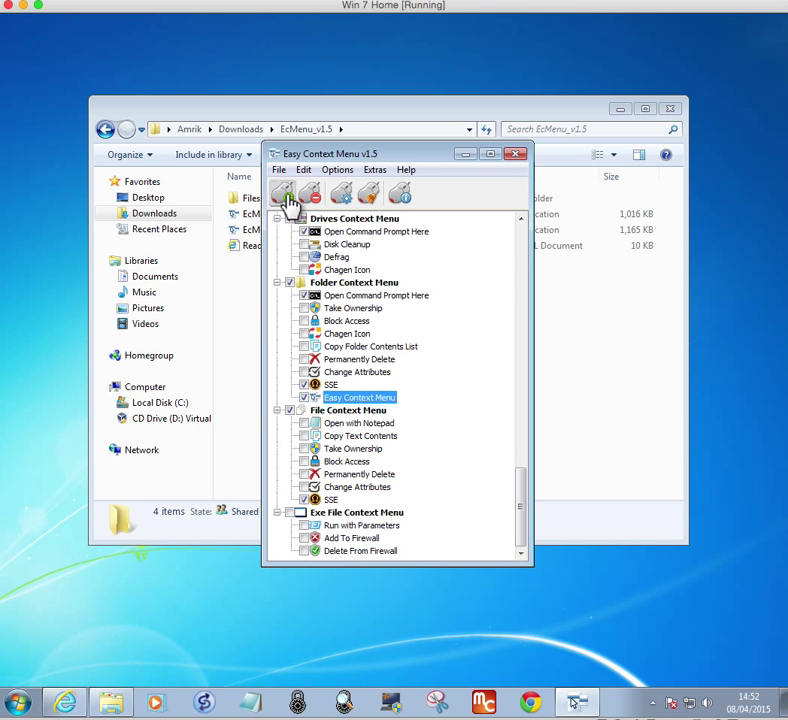
{"action": "left_click", "coordinate": [516, 153]}
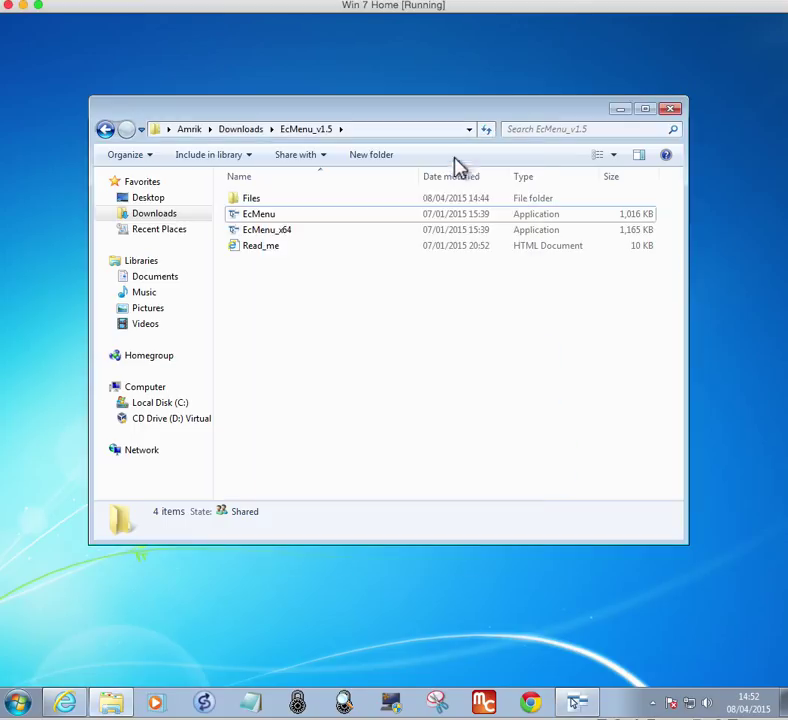
{"action": "mouse_move", "coordinate": [250, 295]}
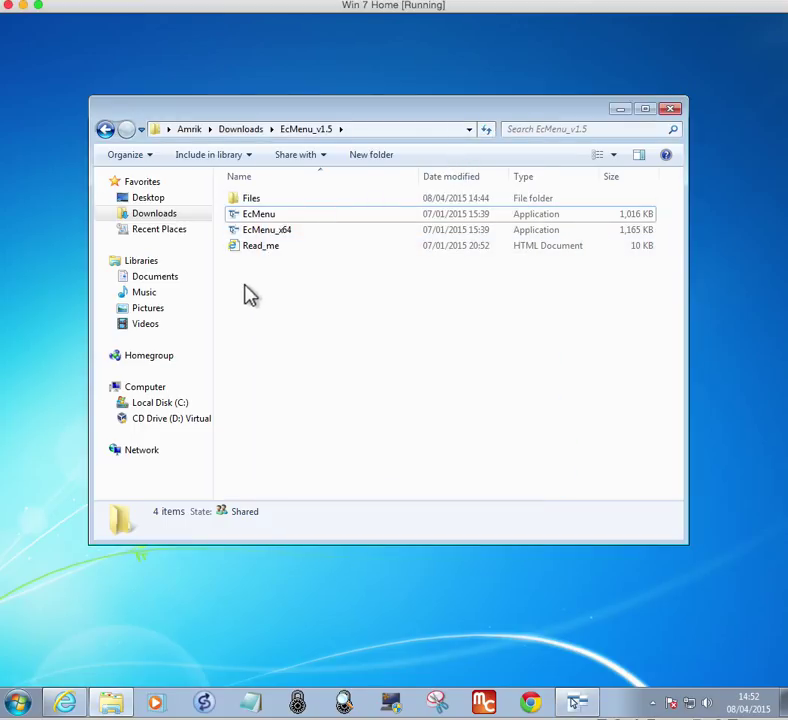
Confirm Easy Context Menu appears on the folder background, Computer and Sample Pictures menus, then restore its window
{"action": "right_click", "coordinate": [250, 290]}
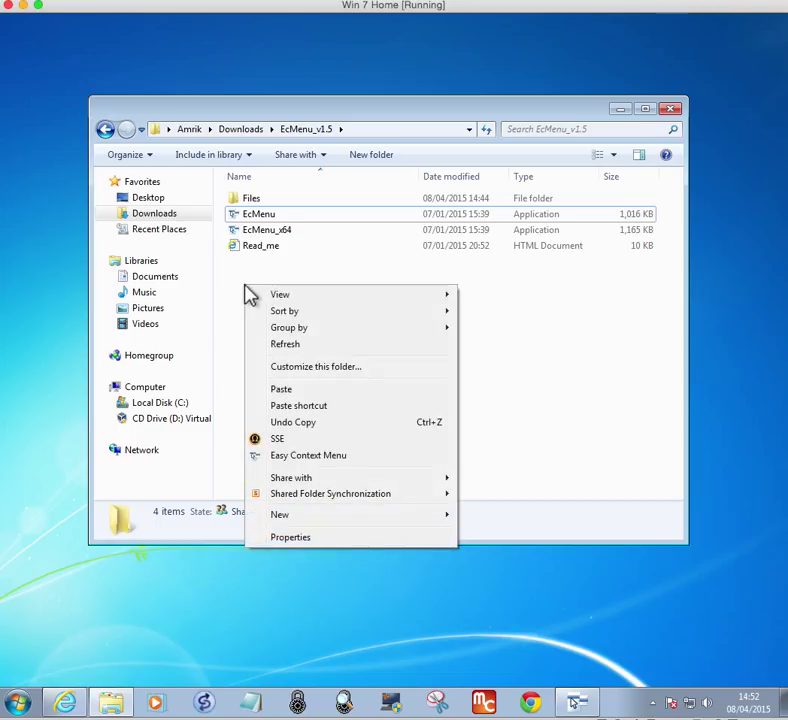
{"action": "mouse_move", "coordinate": [308, 455]}
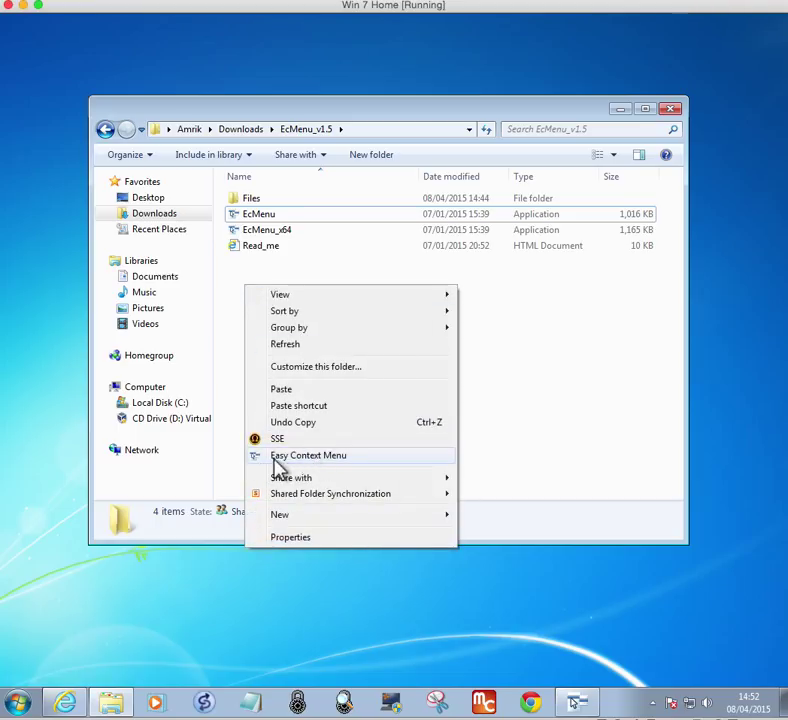
{"action": "mouse_move", "coordinate": [222, 318]}
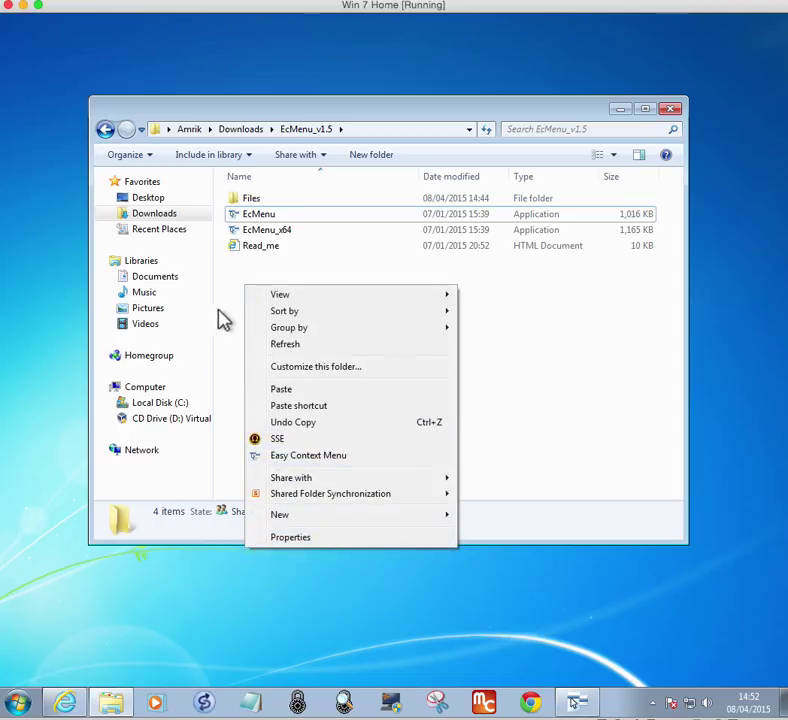
{"action": "left_click", "coordinate": [145, 250]}
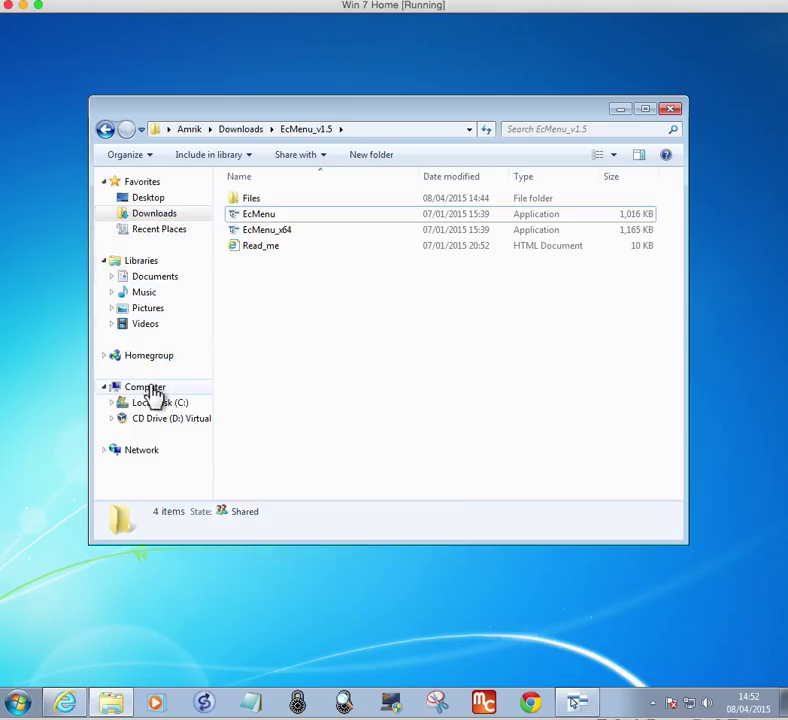
{"action": "right_click", "coordinate": [145, 387]}
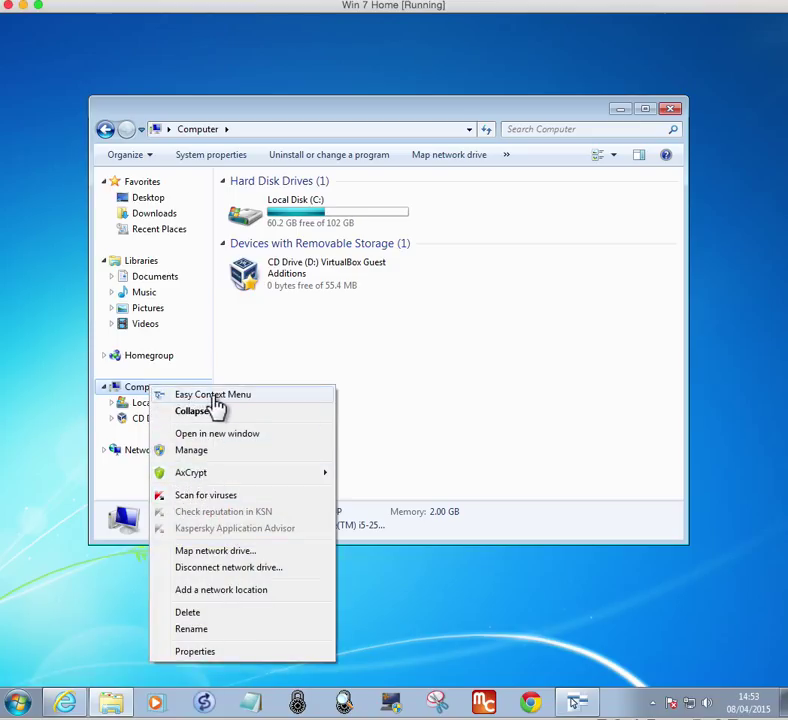
{"action": "left_click", "coordinate": [154, 276]}
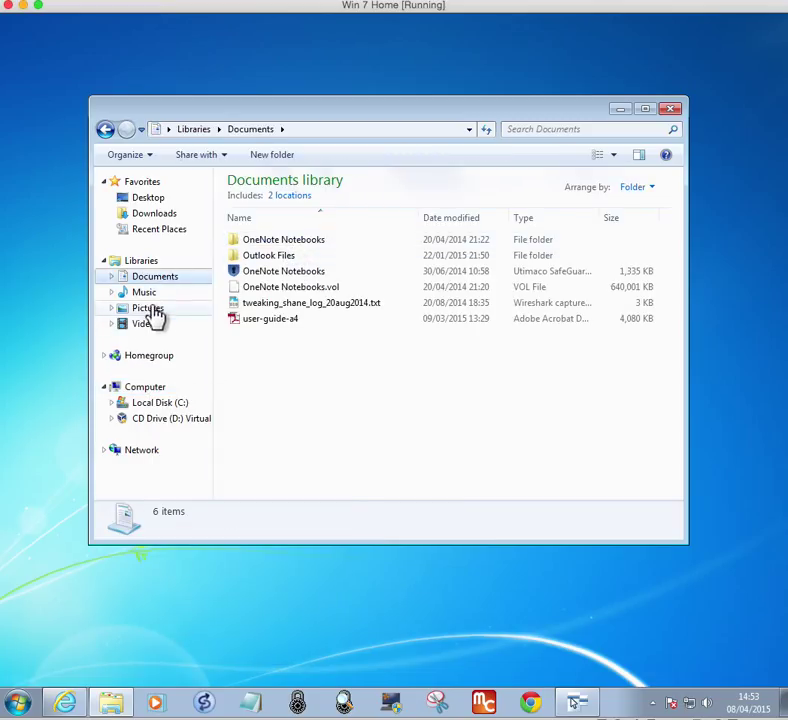
{"action": "right_click", "coordinate": [247, 258]}
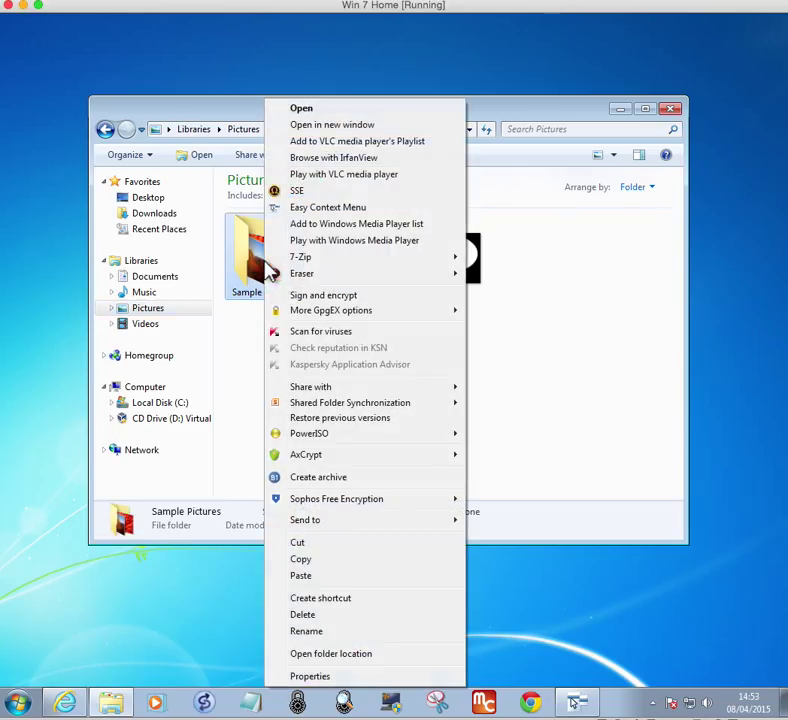
{"action": "mouse_move", "coordinate": [328, 207]}
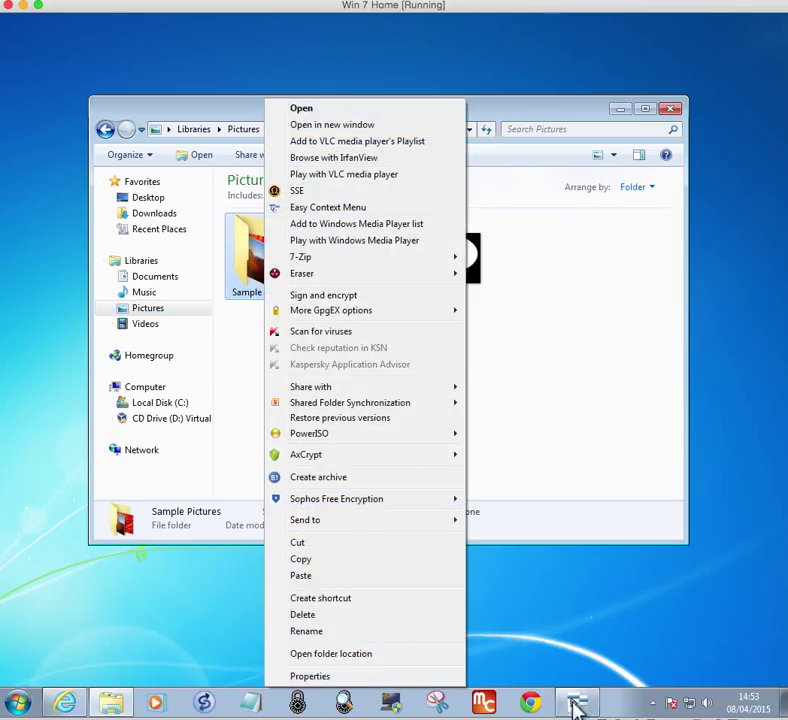
{"action": "left_click", "coordinate": [327, 207]}
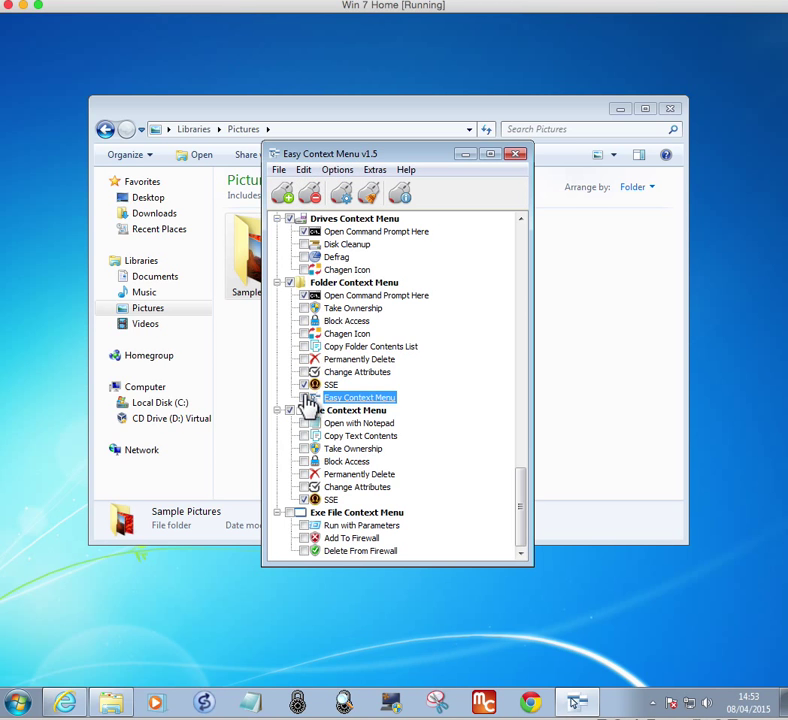
Inspect the folder entry's options, toggle the SSE entry in the desktop list, then minimize the window
{"action": "right_click", "coordinate": [358, 397]}
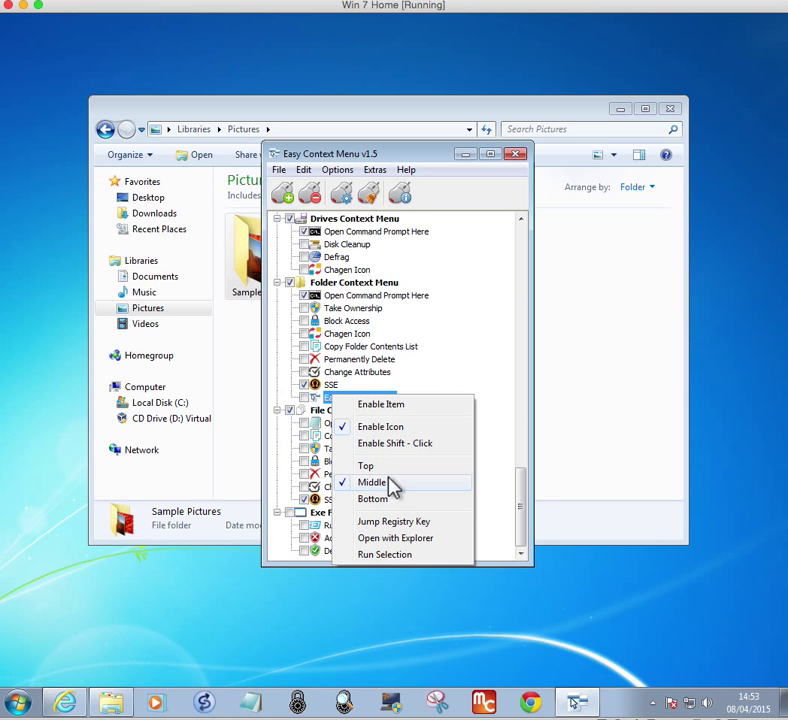
{"action": "mouse_move", "coordinate": [400, 521]}
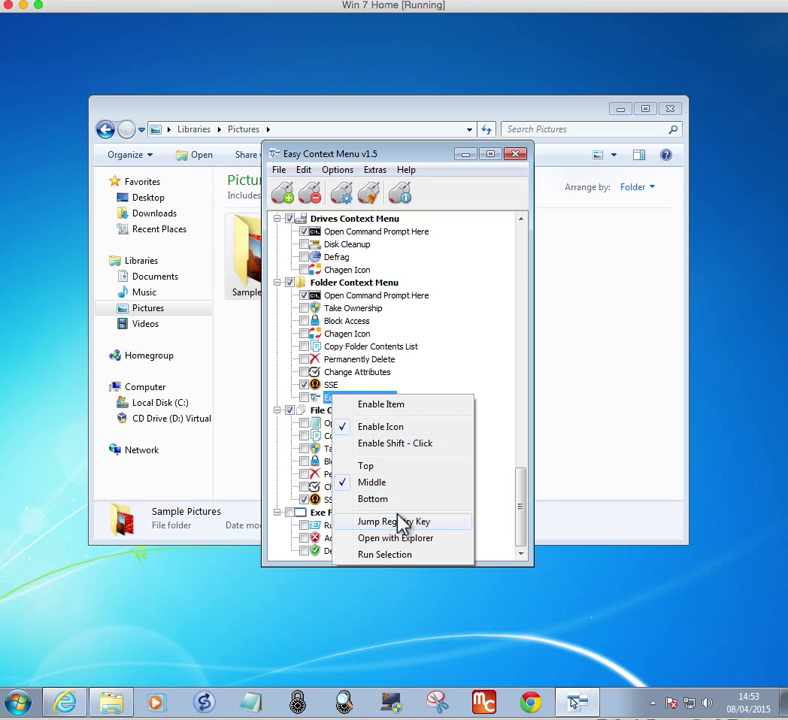
{"action": "mouse_move", "coordinate": [394, 443]}
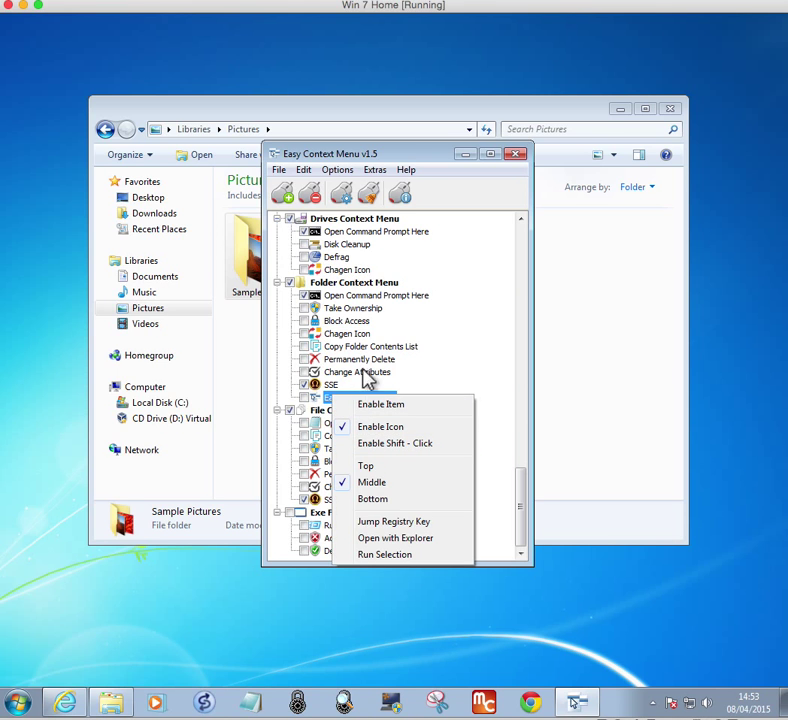
{"action": "mouse_move", "coordinate": [315, 205]}
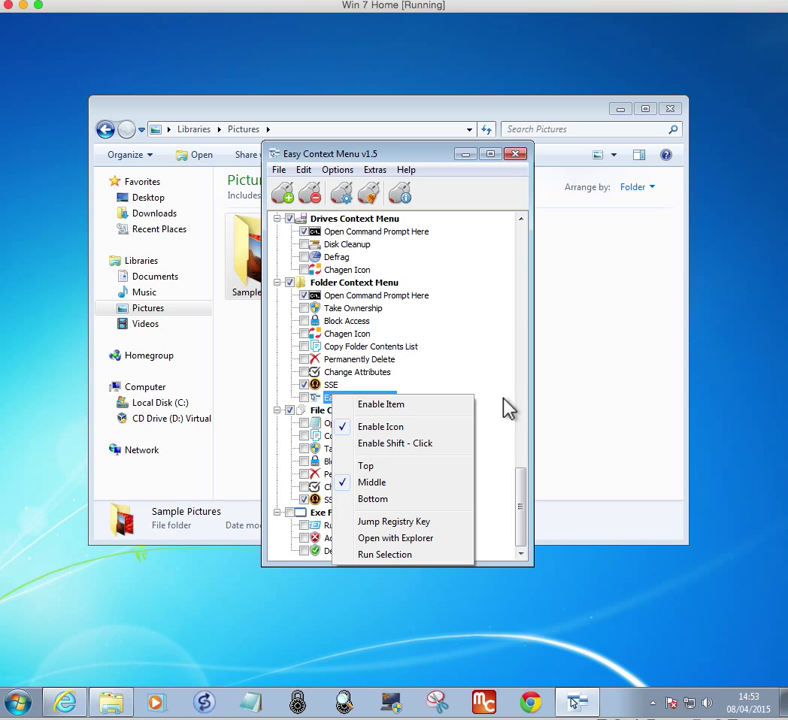
{"action": "left_click", "coordinate": [359, 397]}
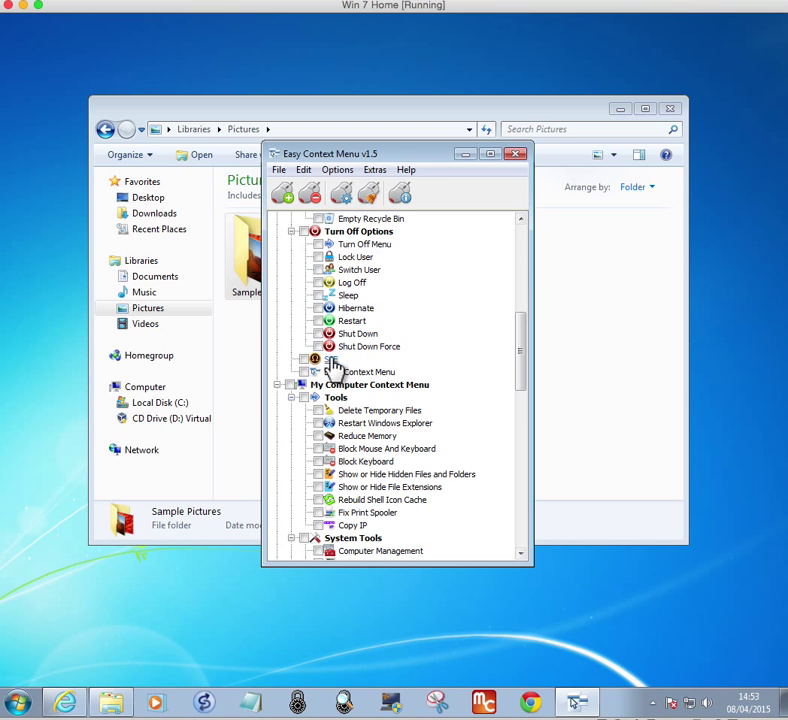
{"action": "left_click", "coordinate": [303, 358]}
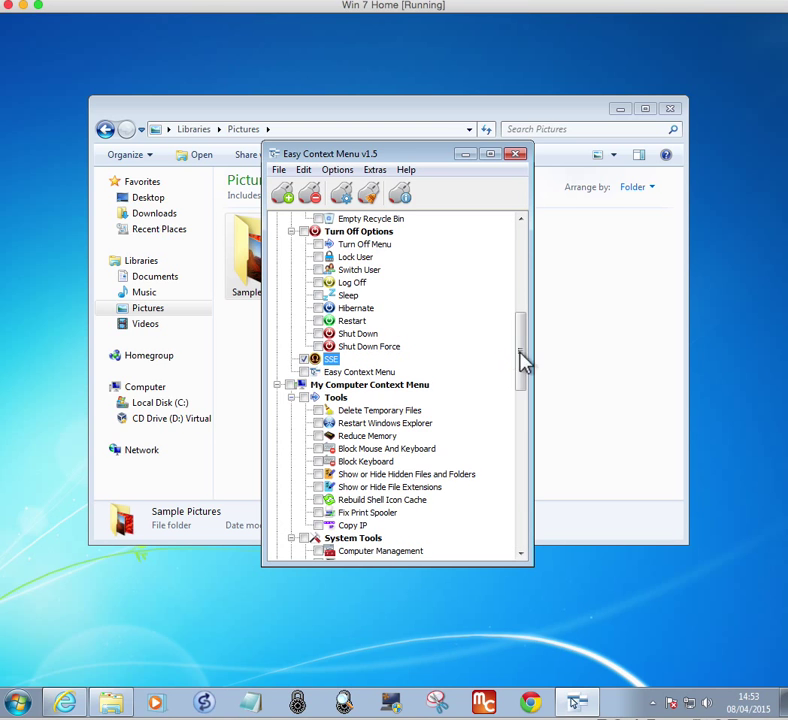
{"action": "scroll", "scroll_direction": "down", "scroll_amount": 3}
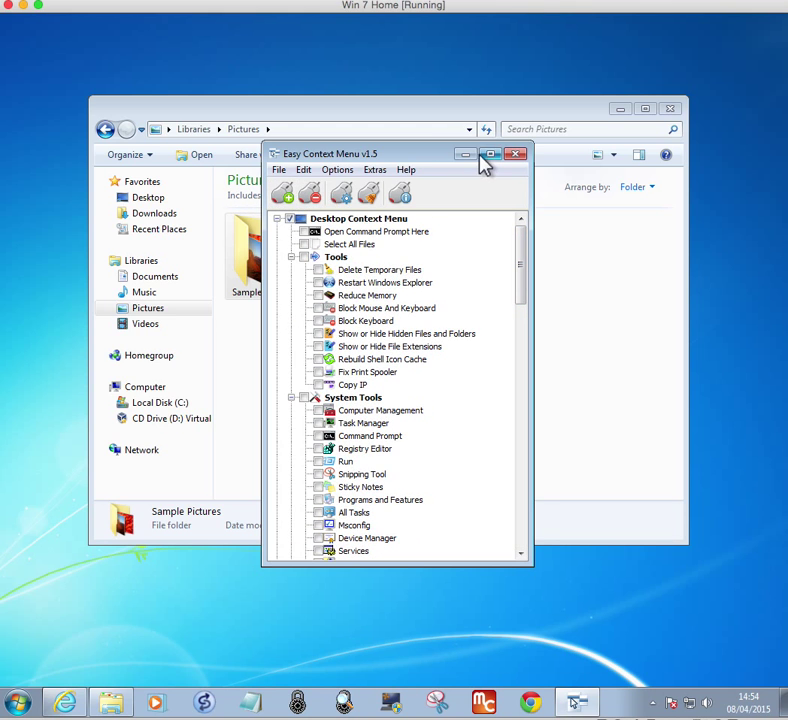
{"action": "left_click", "coordinate": [516, 154]}
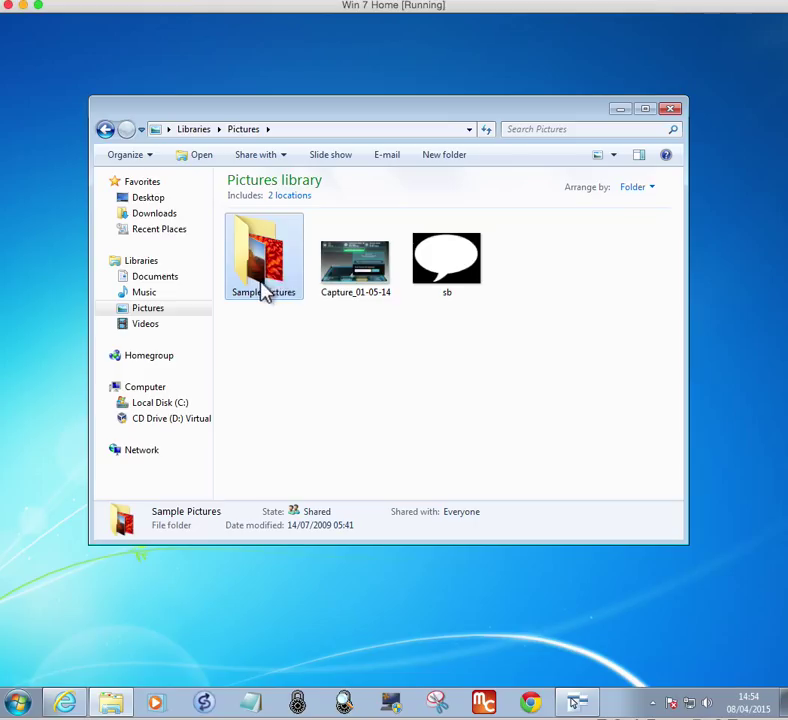
Check the Sample Pictures folder's context menu for the removed Easy Context Menu entry
{"action": "right_click", "coordinate": [263, 257]}
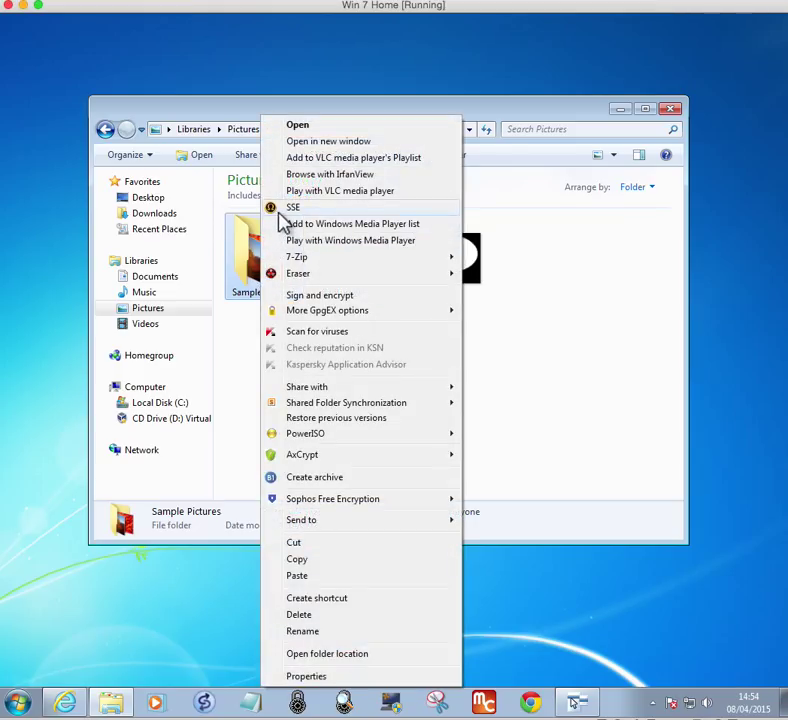
{"action": "mouse_move", "coordinate": [245, 368]}
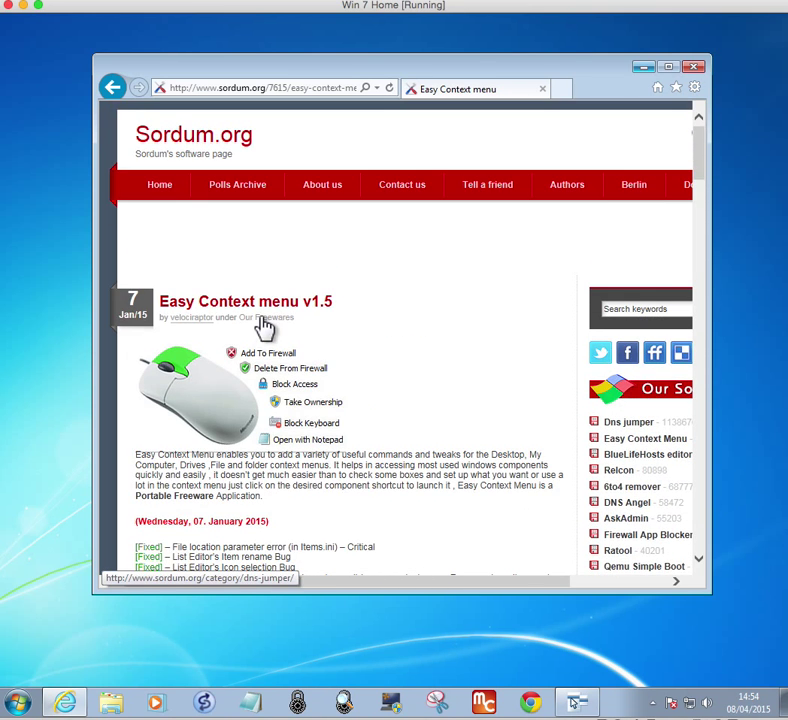
{"action": "mouse_move", "coordinate": [328, 318]}
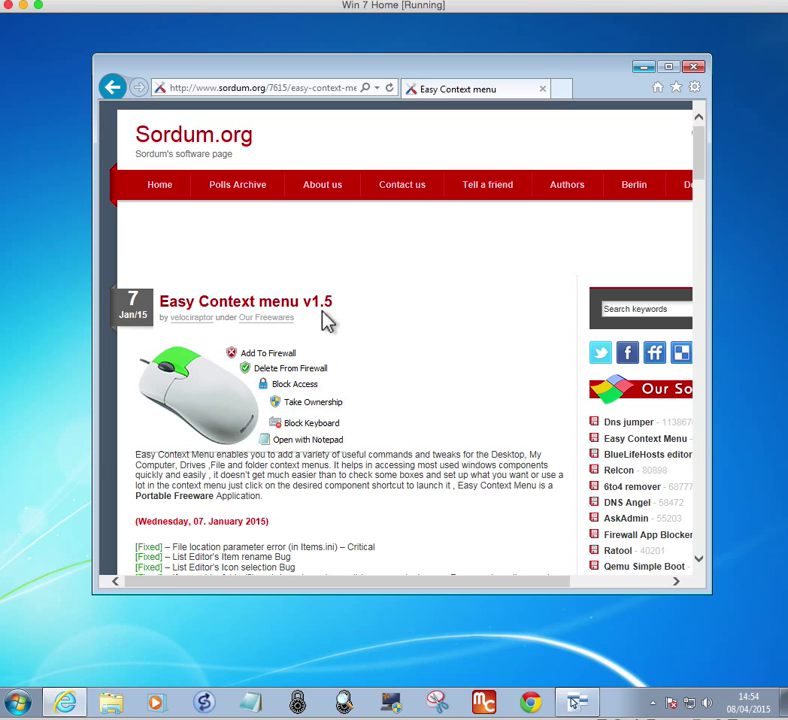